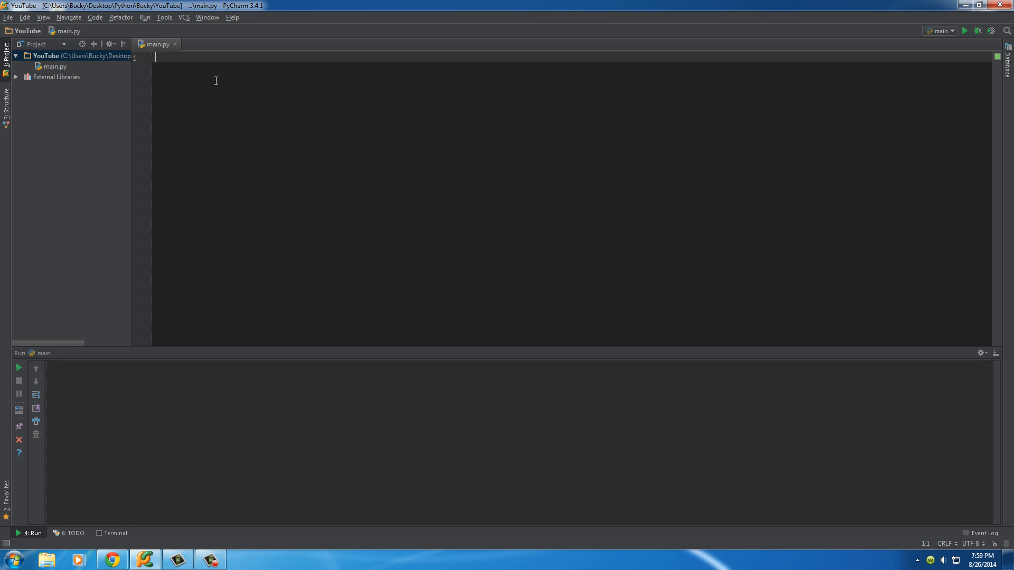
mouse_move(228, 123)
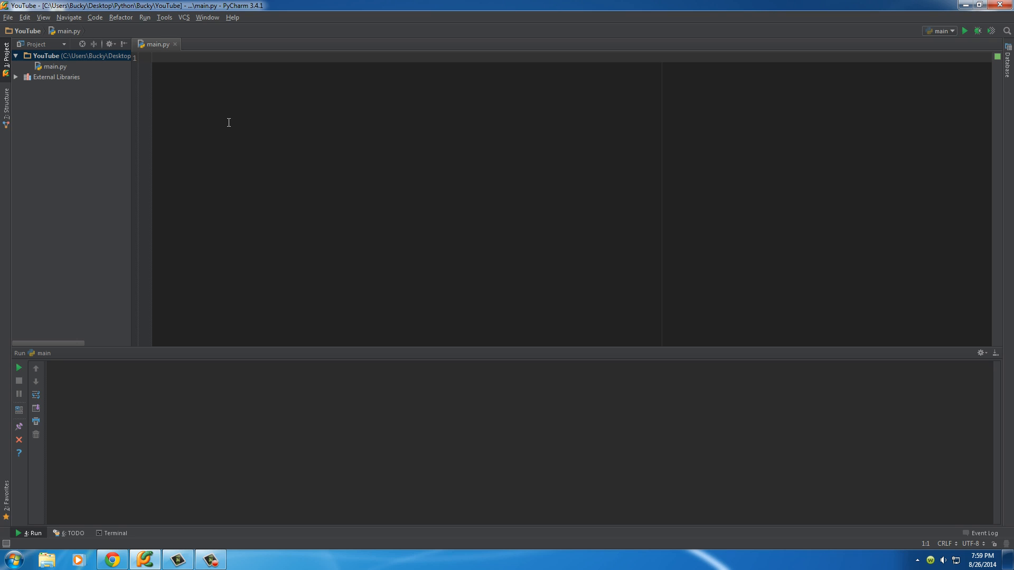
Write the loop header 'for x in range(10):' on line 1 of main.py.
type("for")
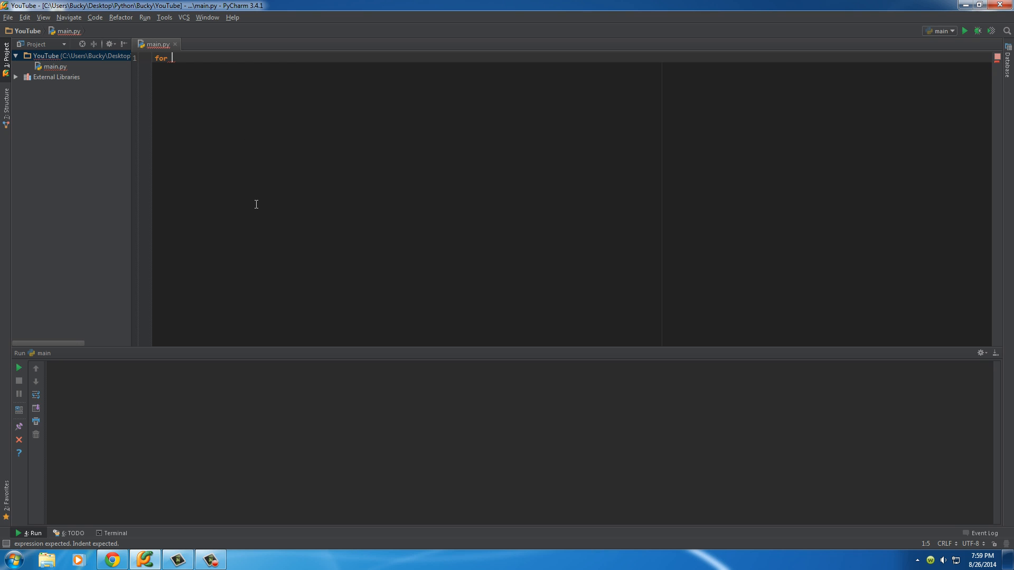
type("x")
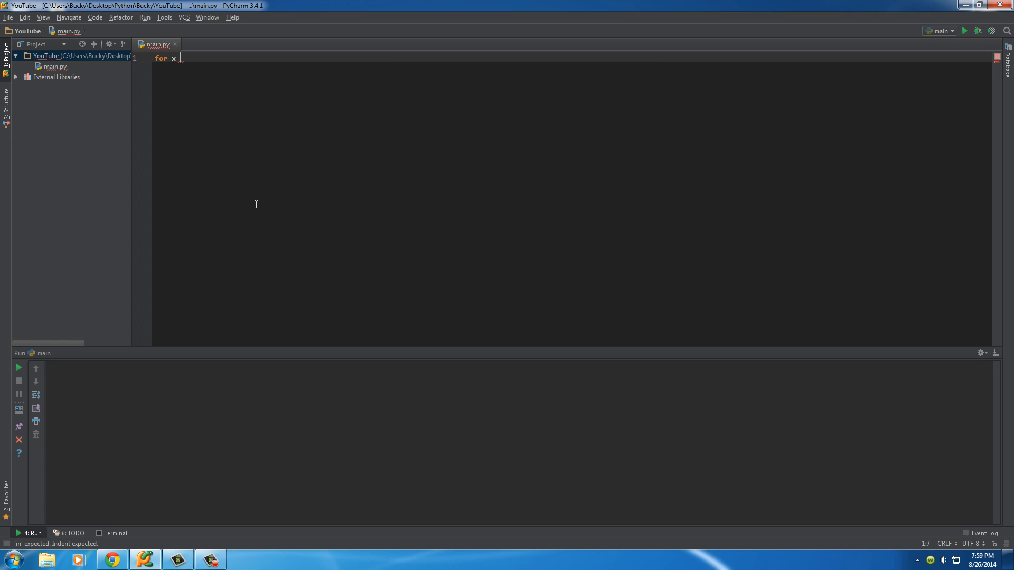
type("in list")
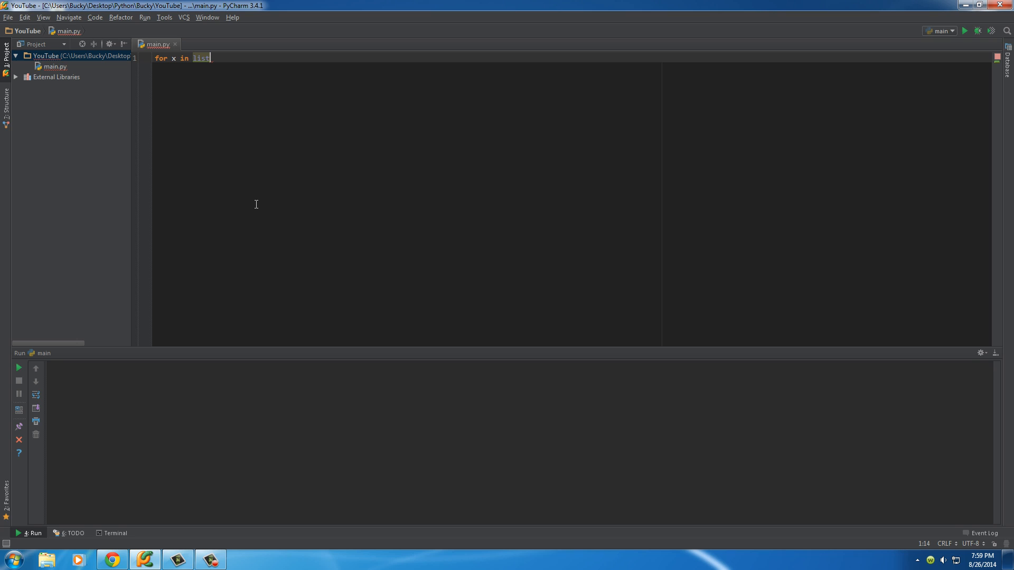
key("backspace")
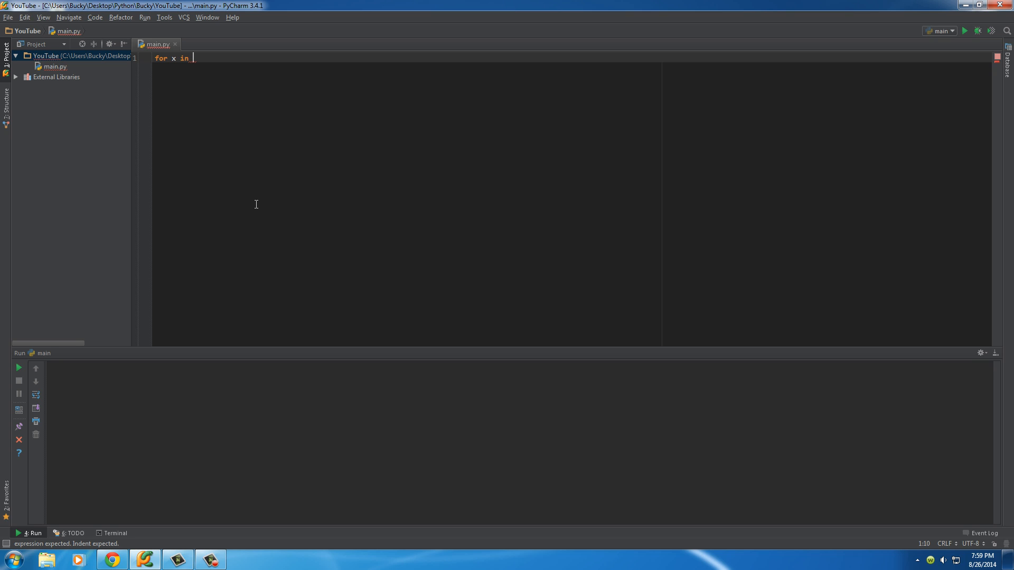
type("range")
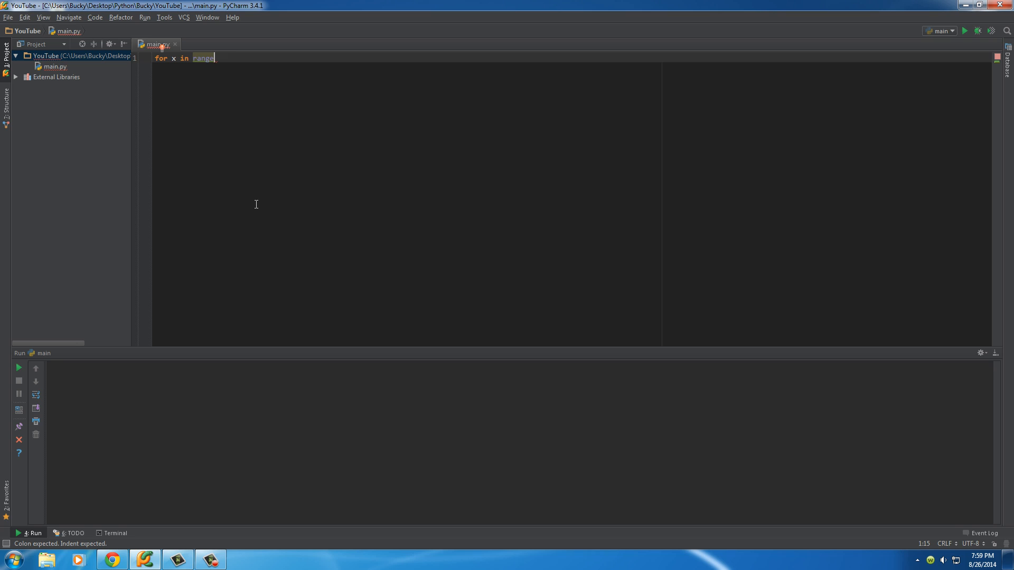
type("(")
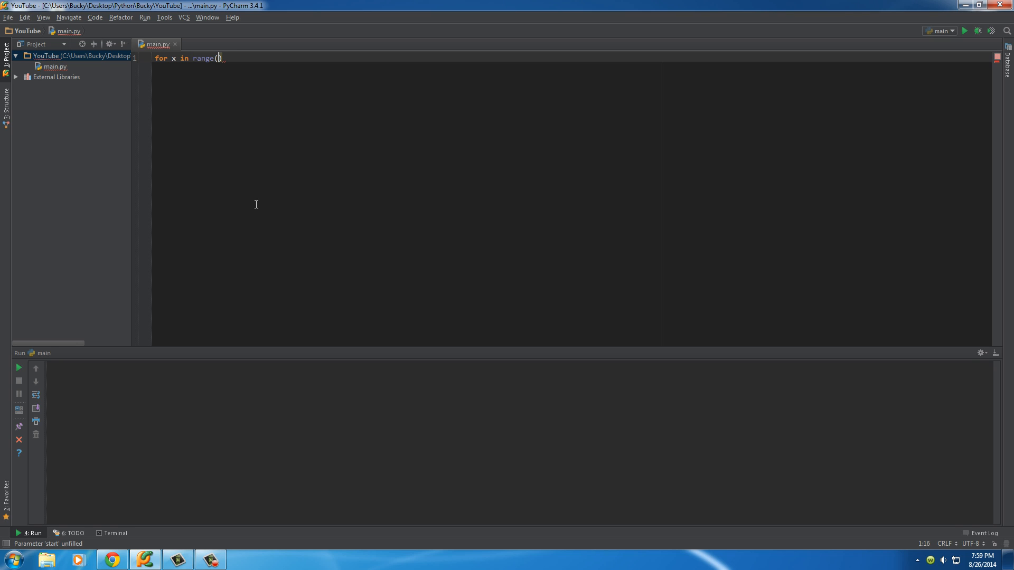
type("10):")
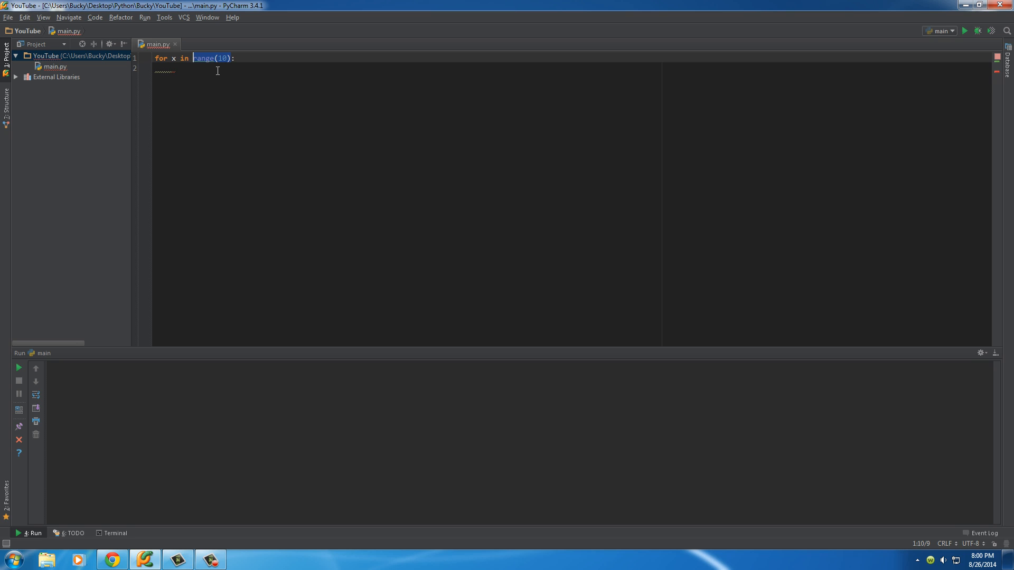
Add the indented loop body print(x) on line 2.
left_click(173, 68)
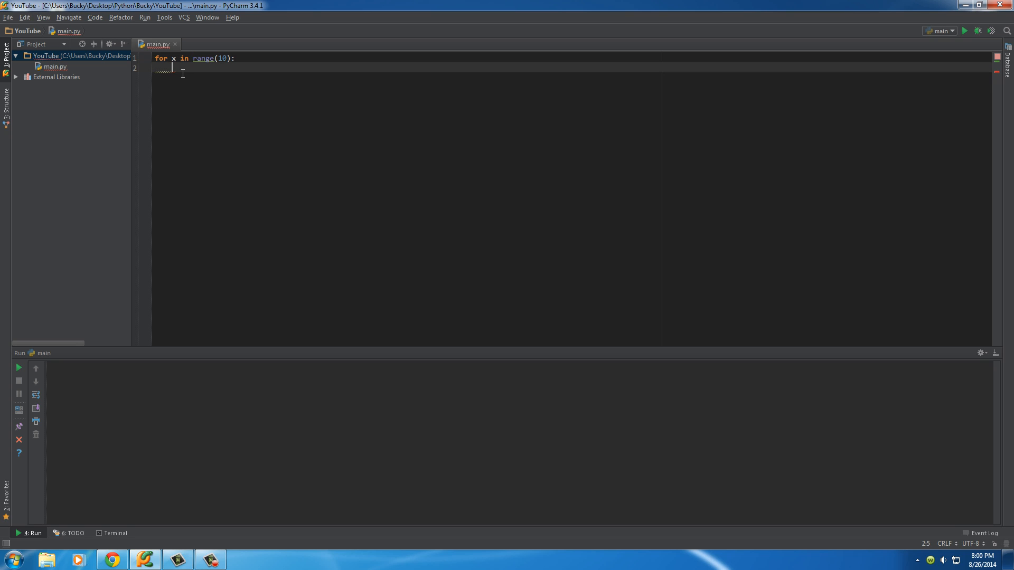
type("print()")
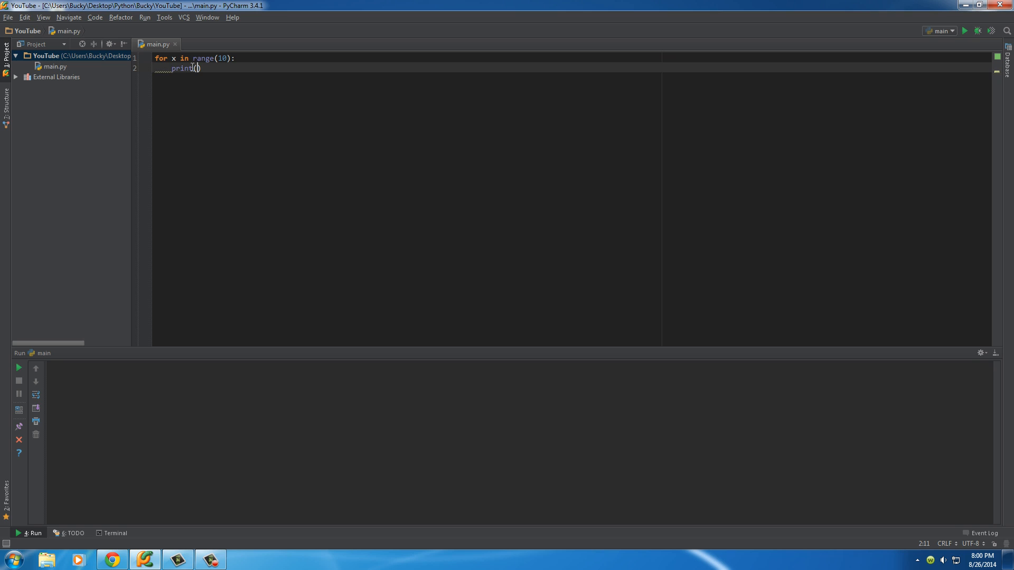
type("x")
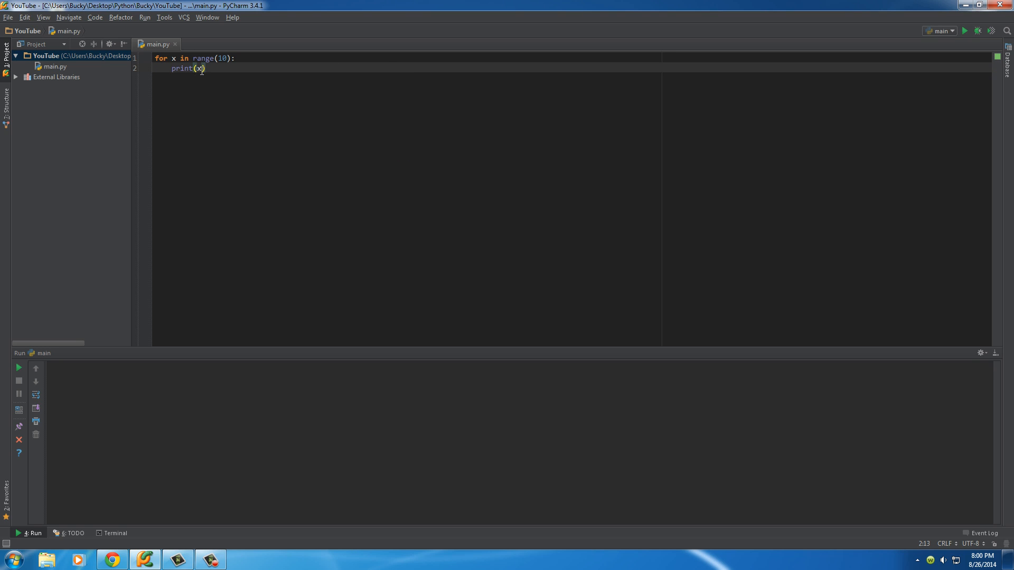
Run main.py to print 0–9, change the print to a string message and run again.
left_click(964, 30)
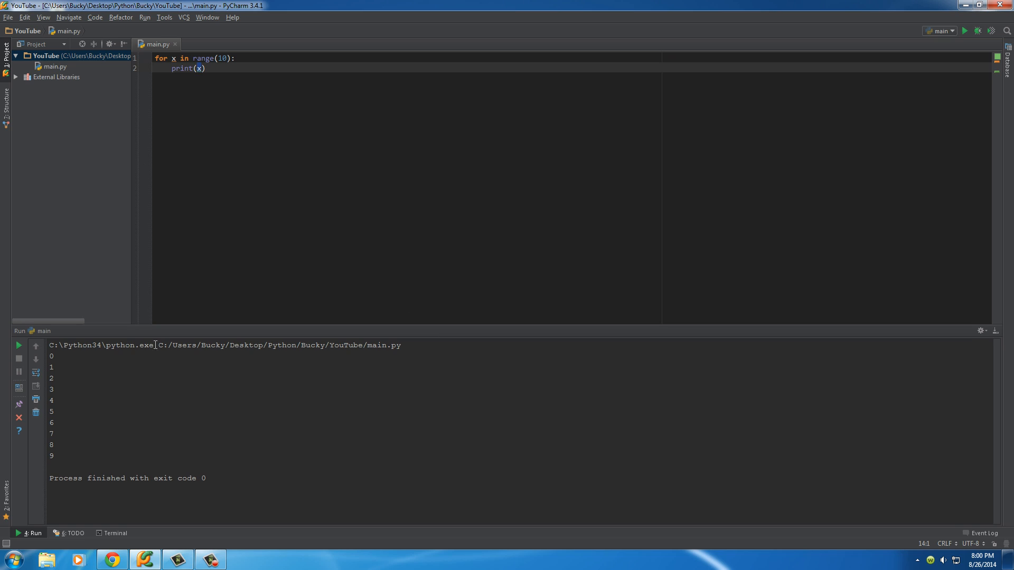
double_click(221, 58)
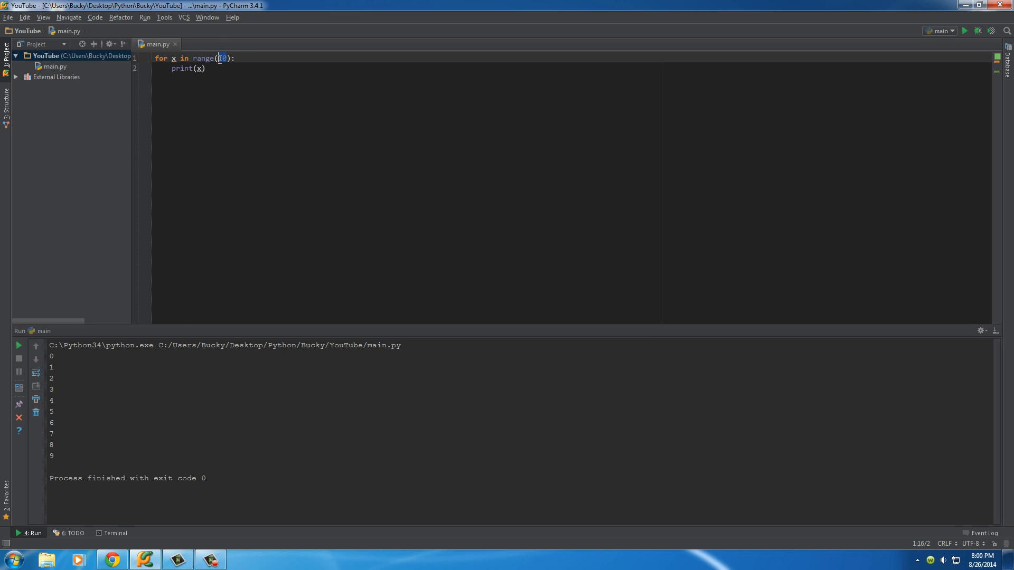
left_click(207, 69)
type("\"Bucky is awesome\"")
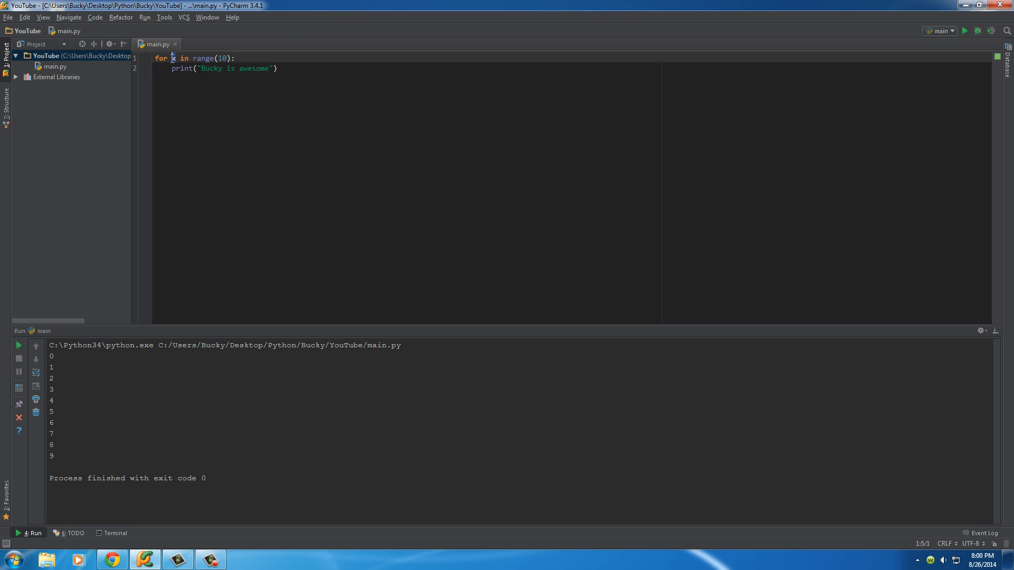
left_click(964, 31)
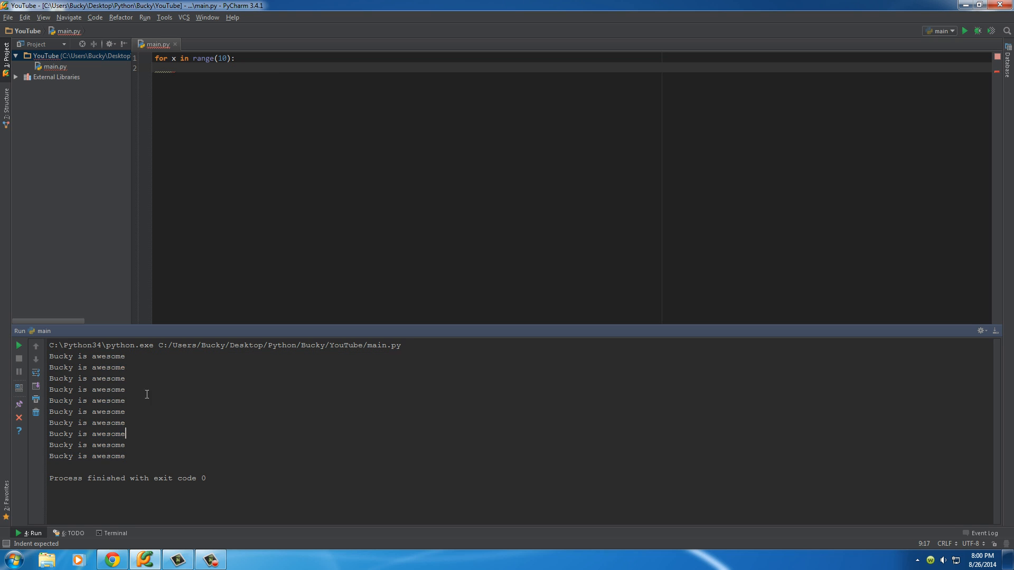
mouse_move(109, 402)
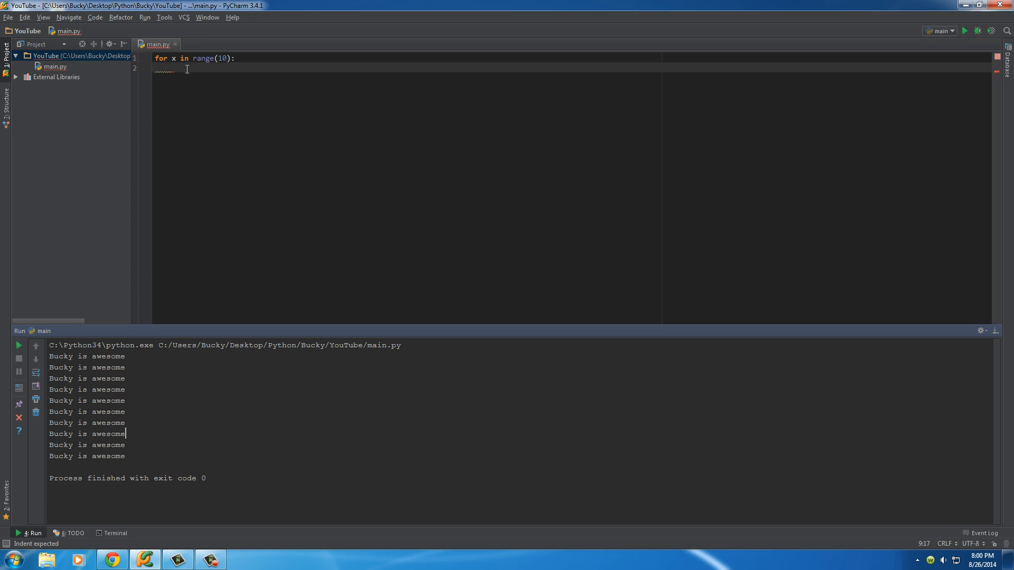
Restore the print call in the loop body and clear the Run console output.
type("print(\"Bucky is awesome\")")
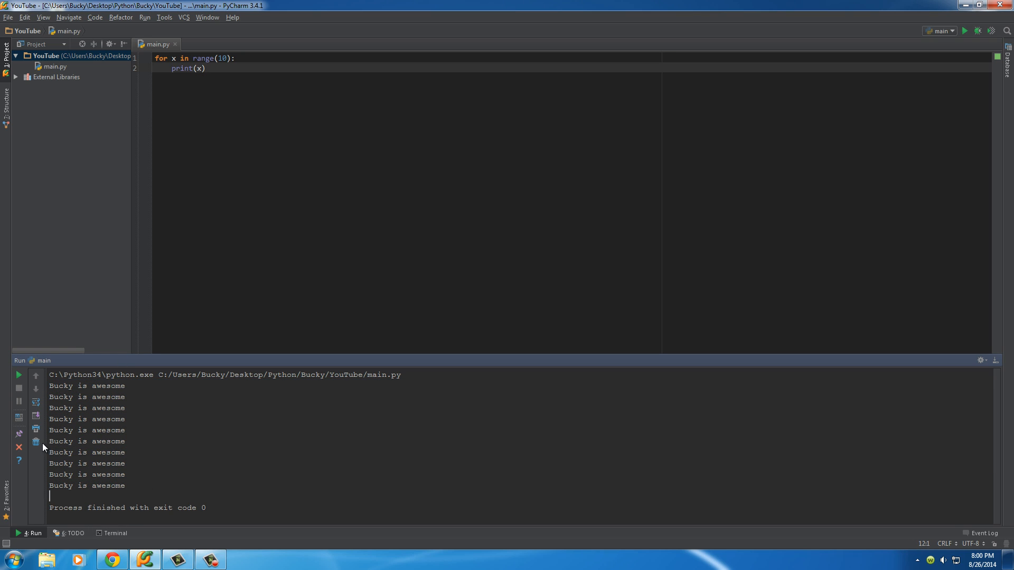
mouse_move(36, 441)
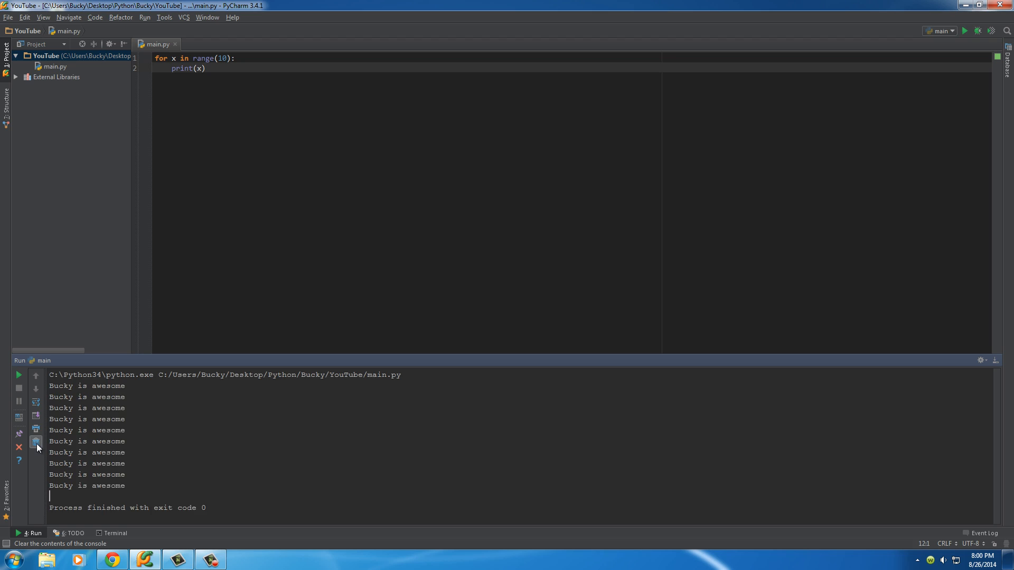
left_click(36, 441)
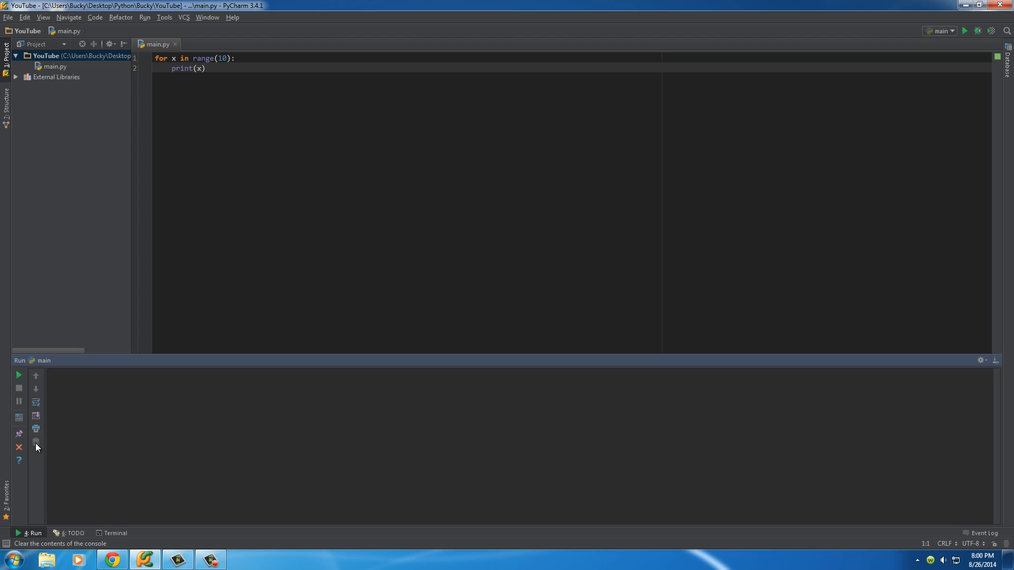
left_click(207, 67)
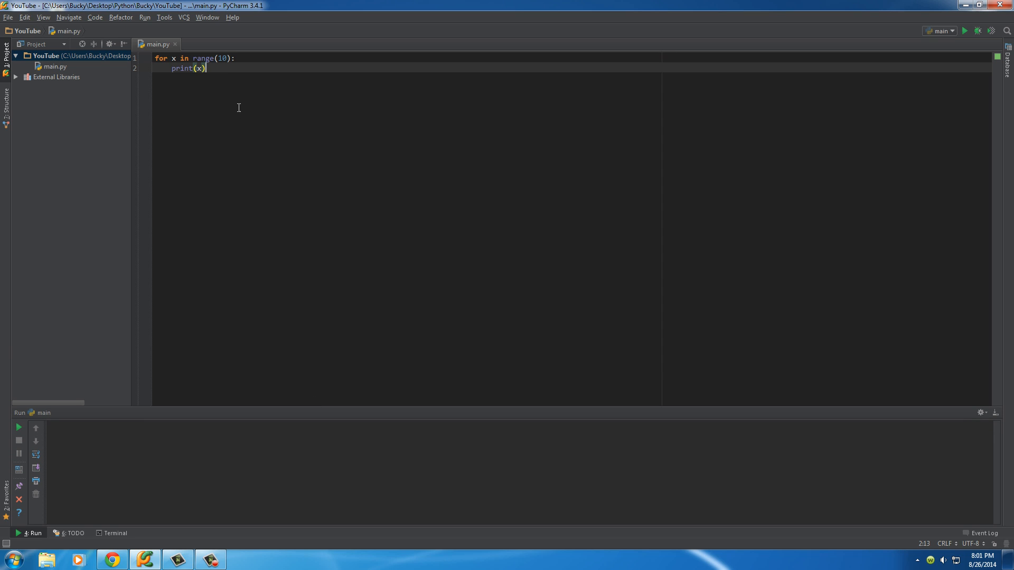
mouse_move(225, 68)
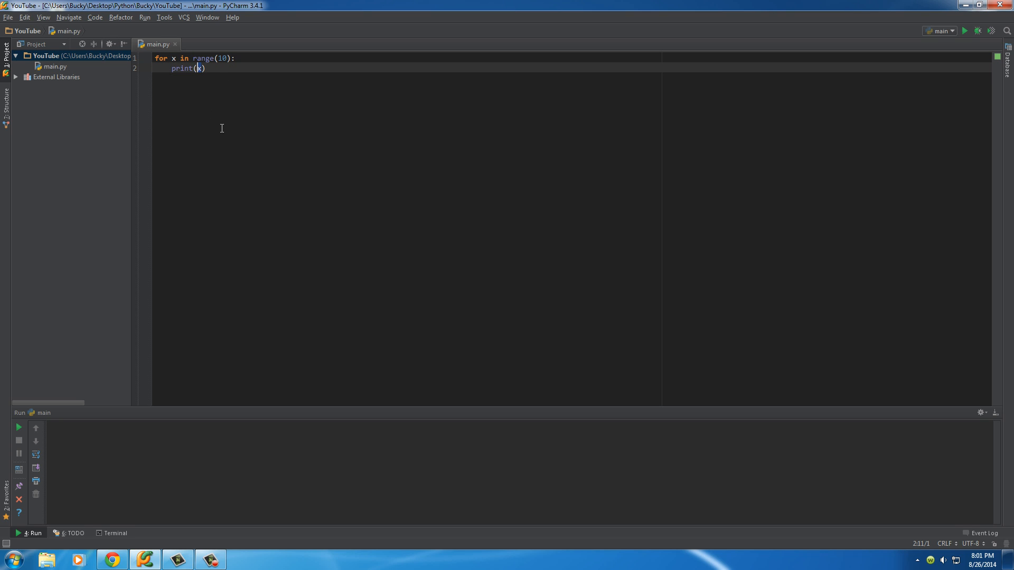
mouse_move(235, 139)
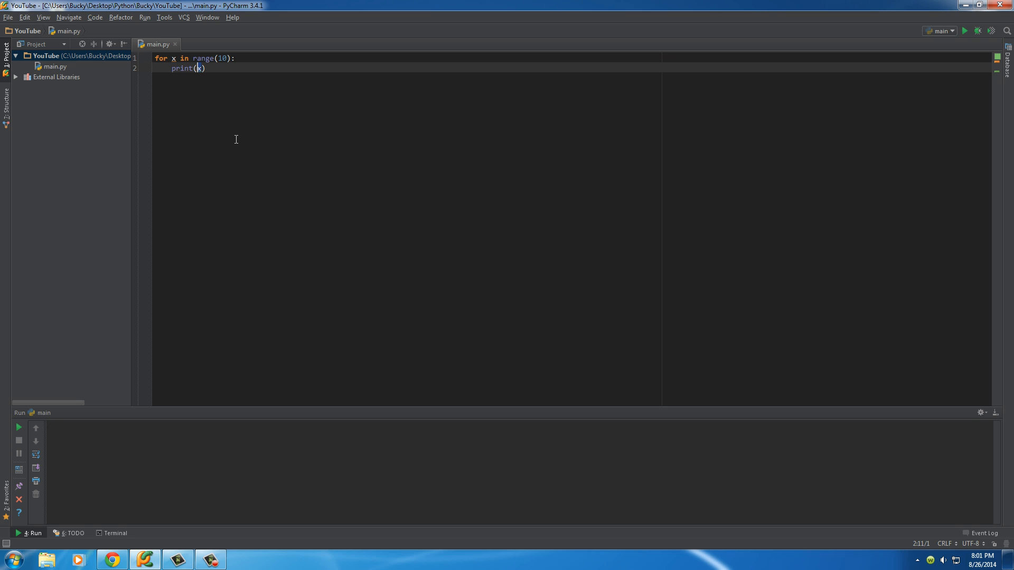
Change the loop to range(5, 12) and run it to print 5 through 11.
left_click(228, 58)
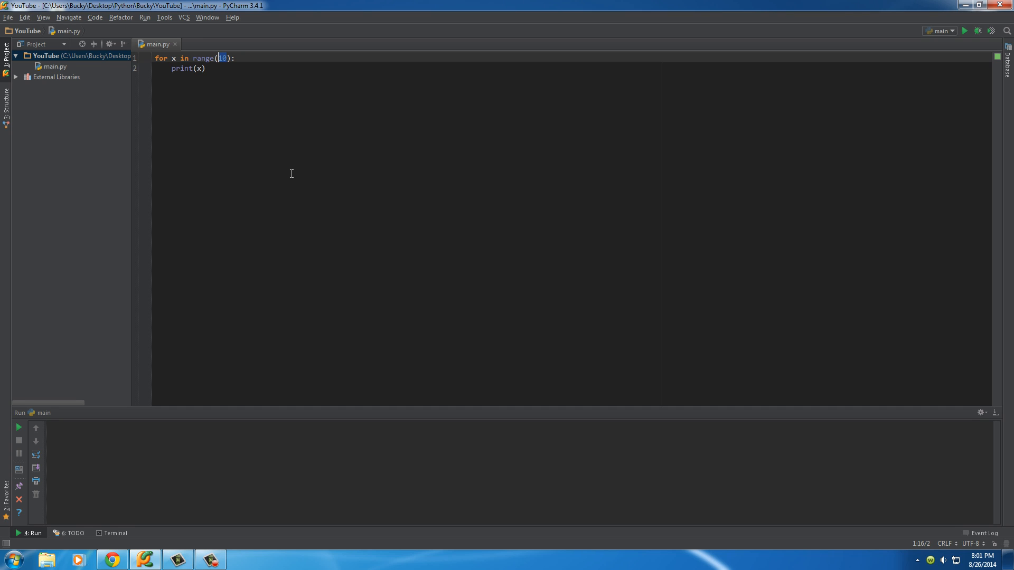
key("BackSpace")
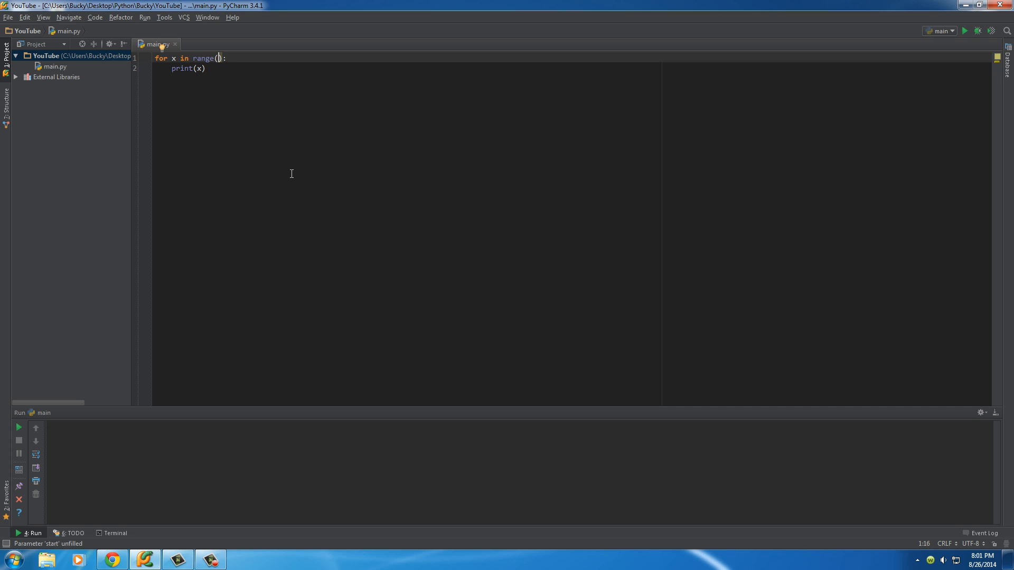
type("5,")
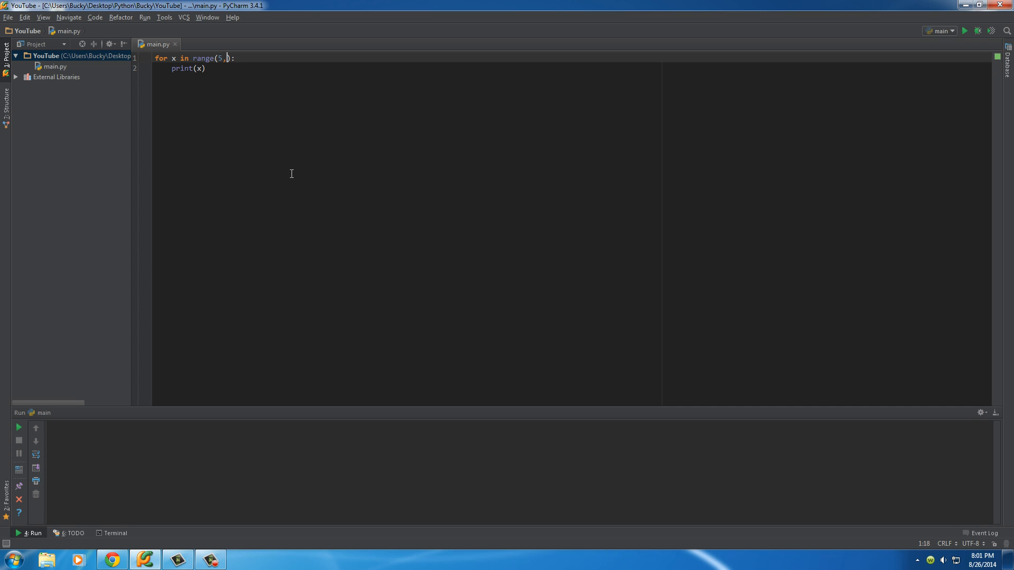
type("\" \"")
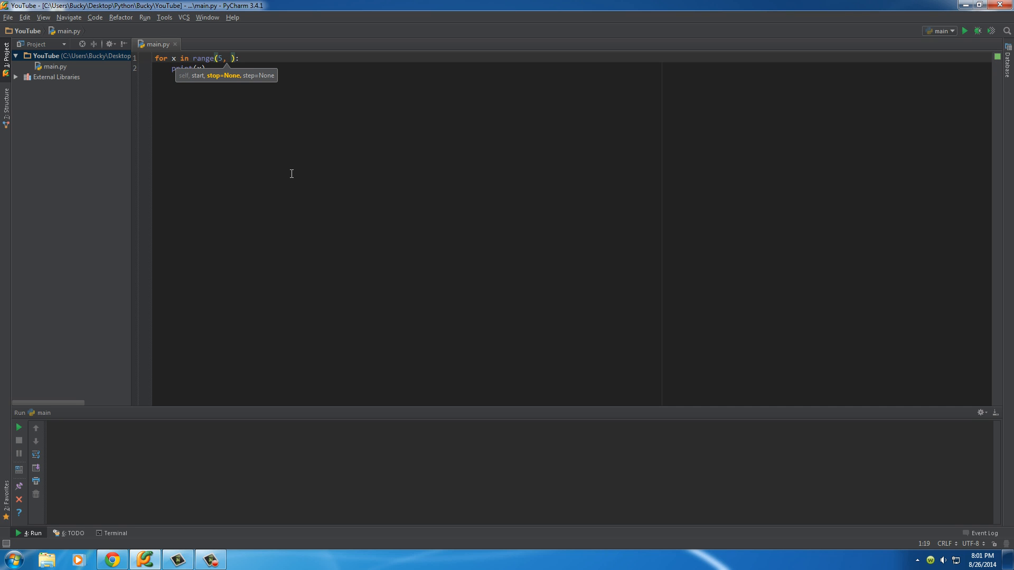
type("12")
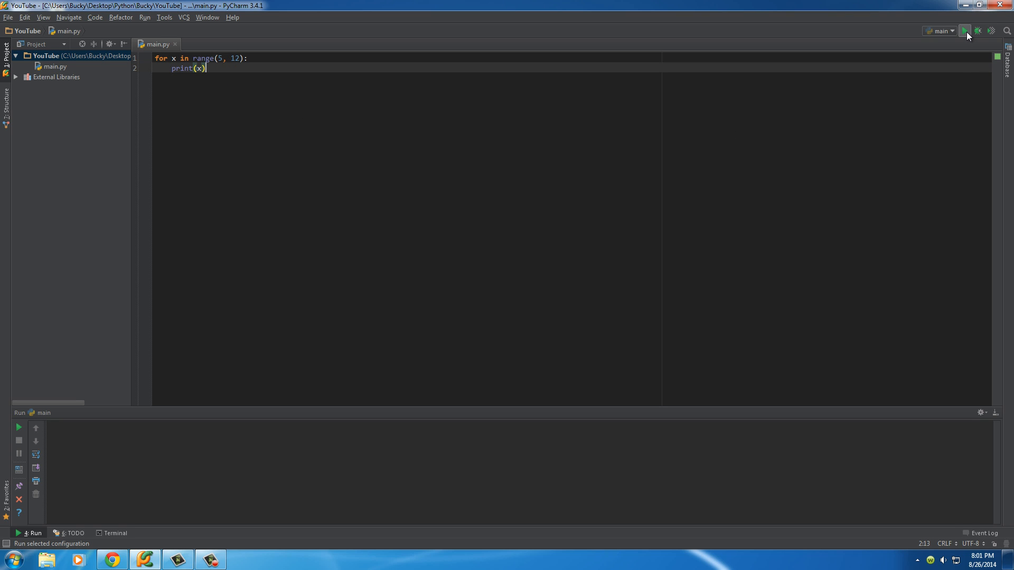
mouse_move(967, 30)
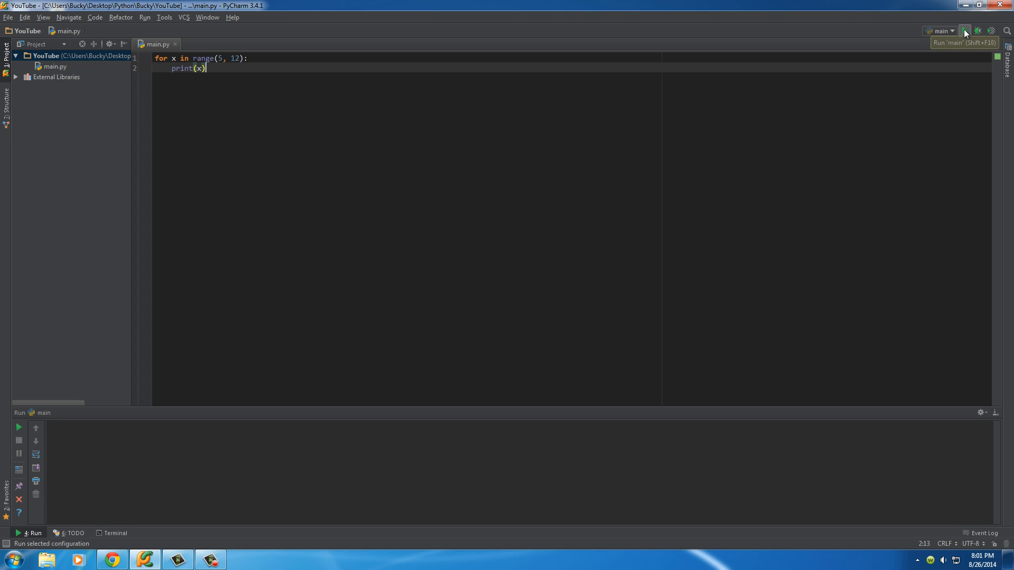
left_click(964, 30)
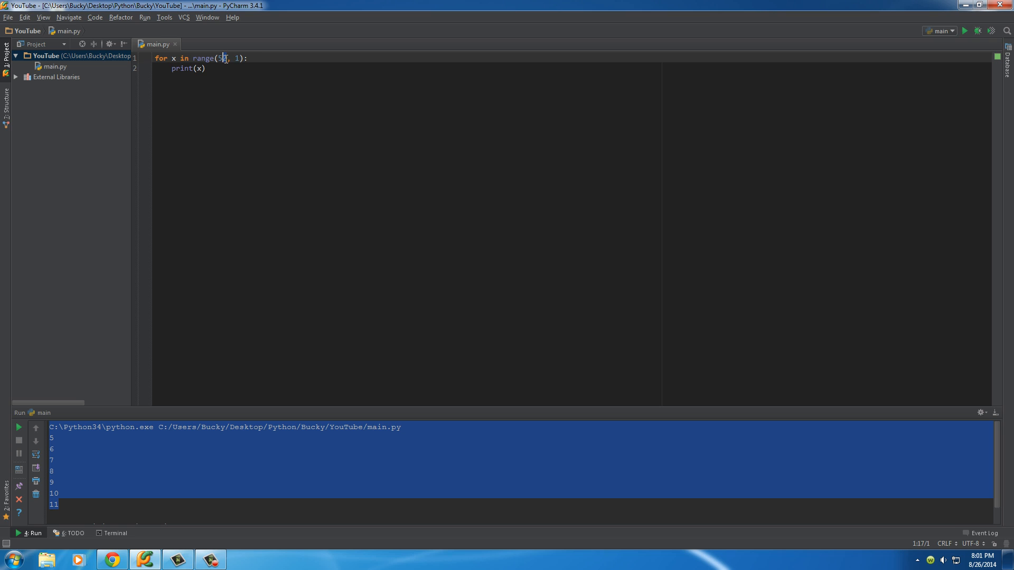
Change the loop to range(10, 40, 5) and run it to print 10 to 35 by fives.
key("Backspace")
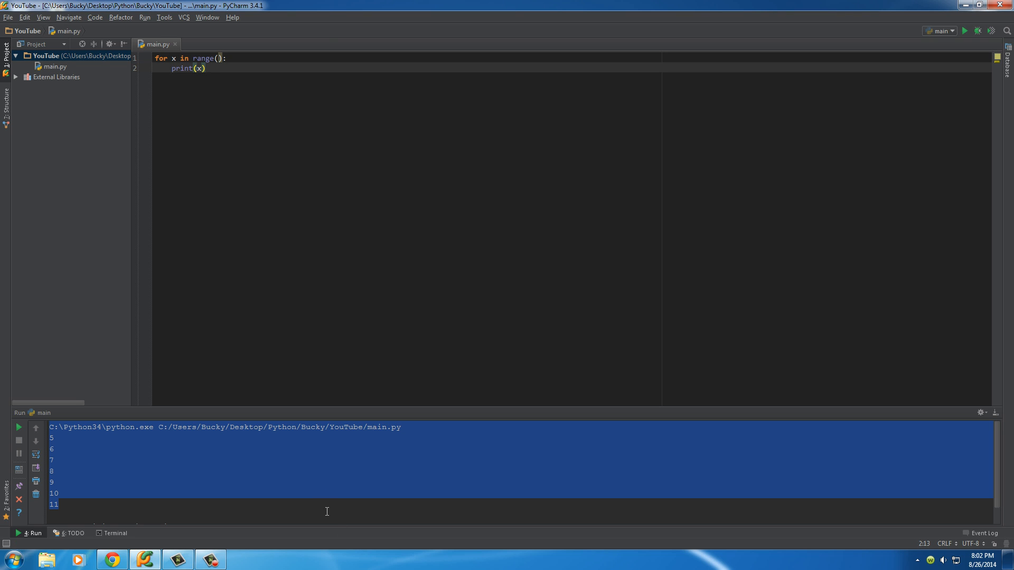
left_click(218, 58)
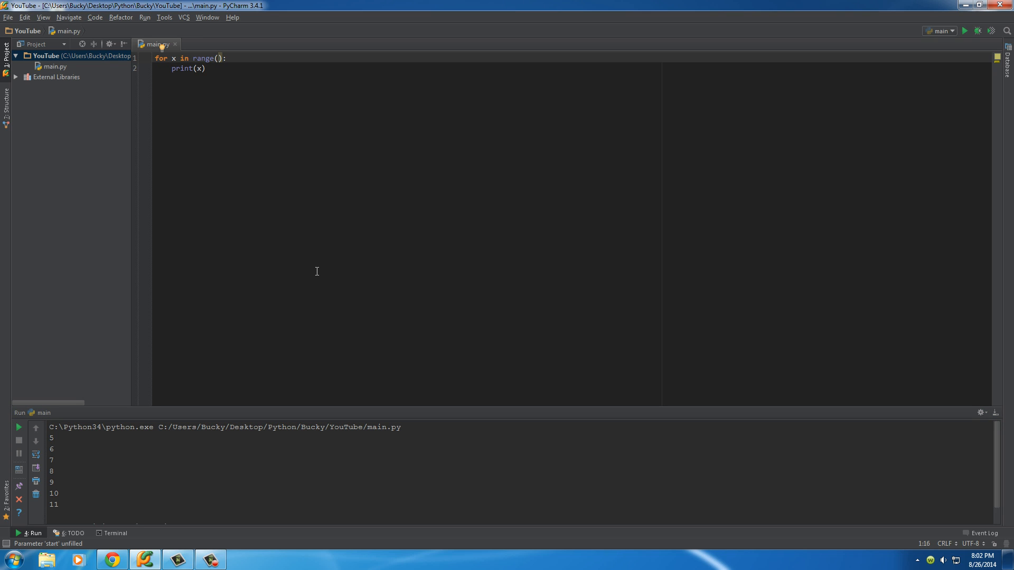
type("10,")
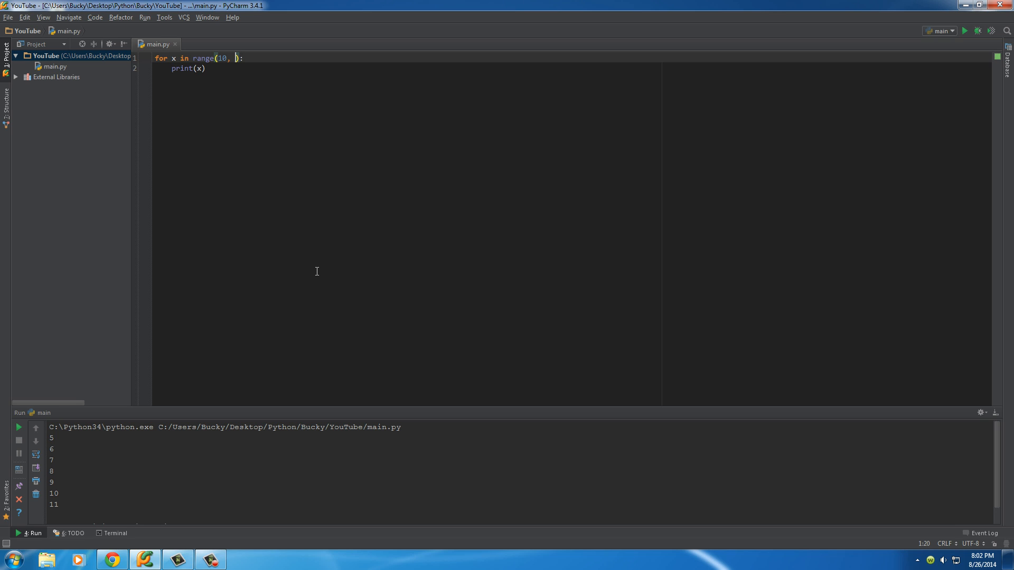
type("40")
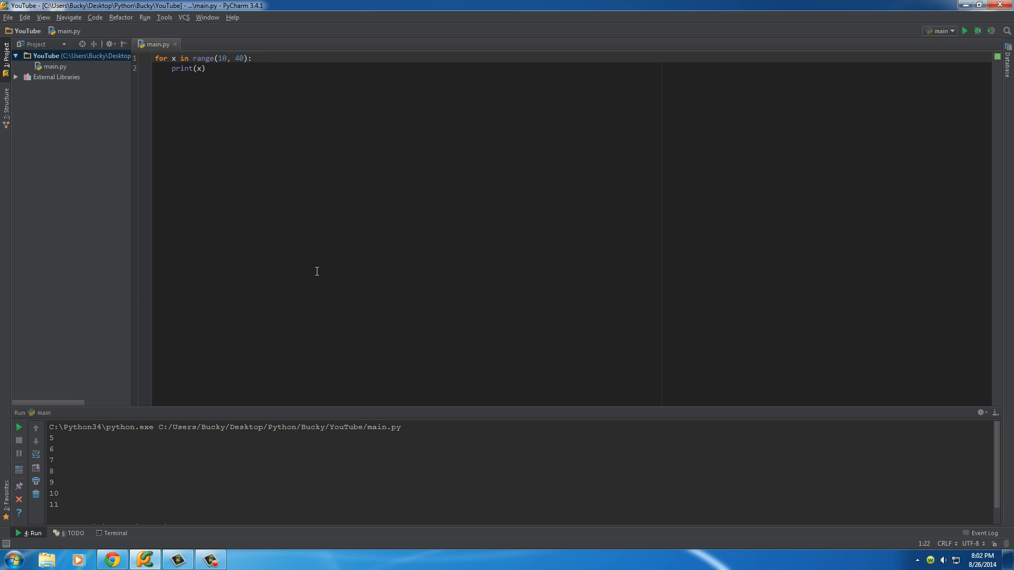
type(", 5")
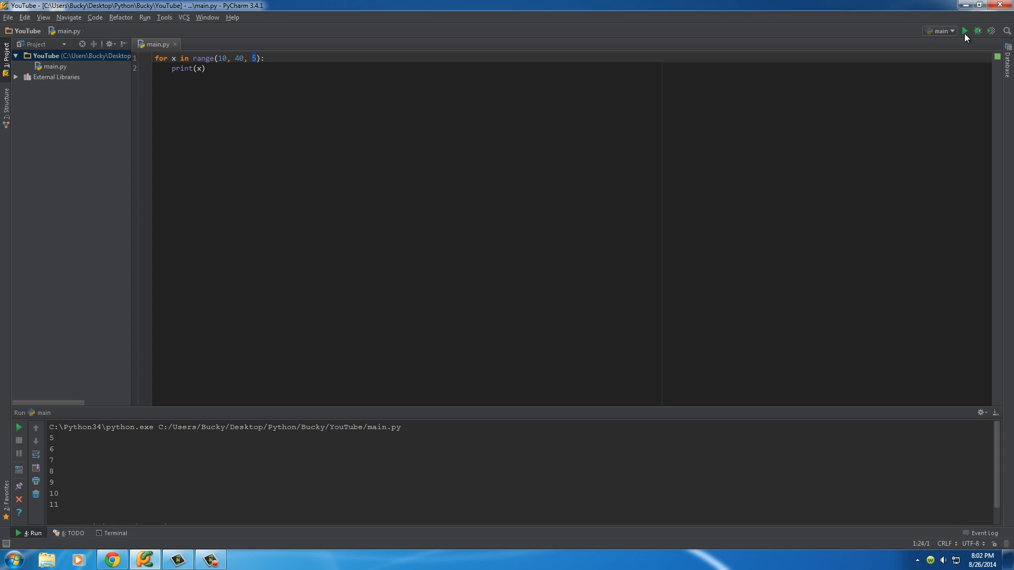
left_click(964, 31)
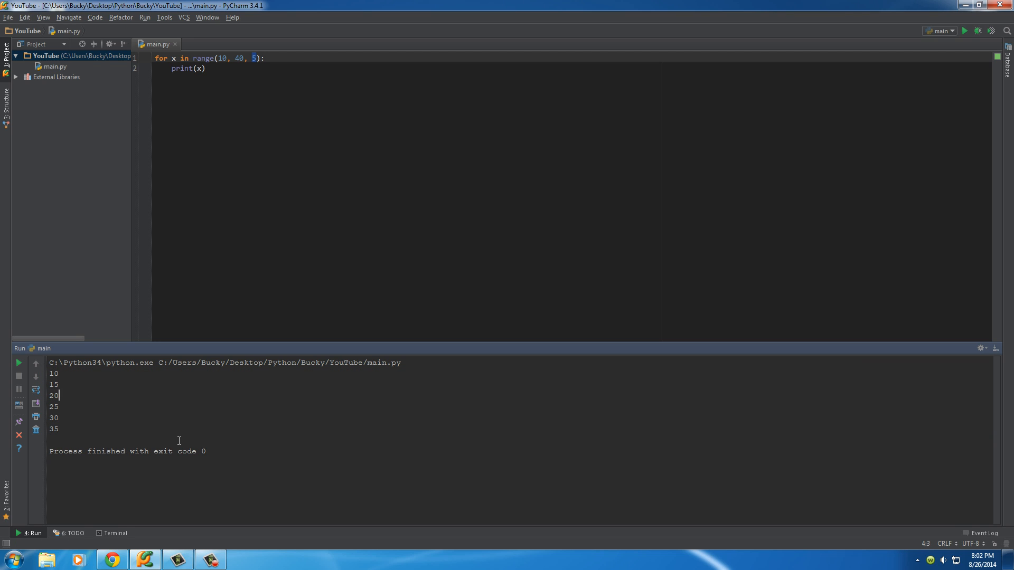
mouse_move(401, 350)
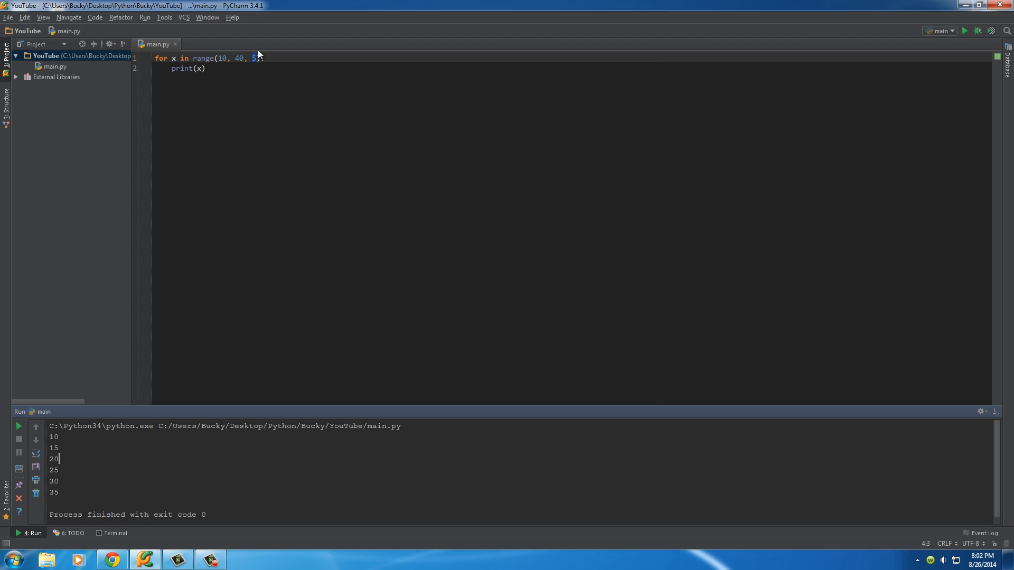
mouse_move(265, 82)
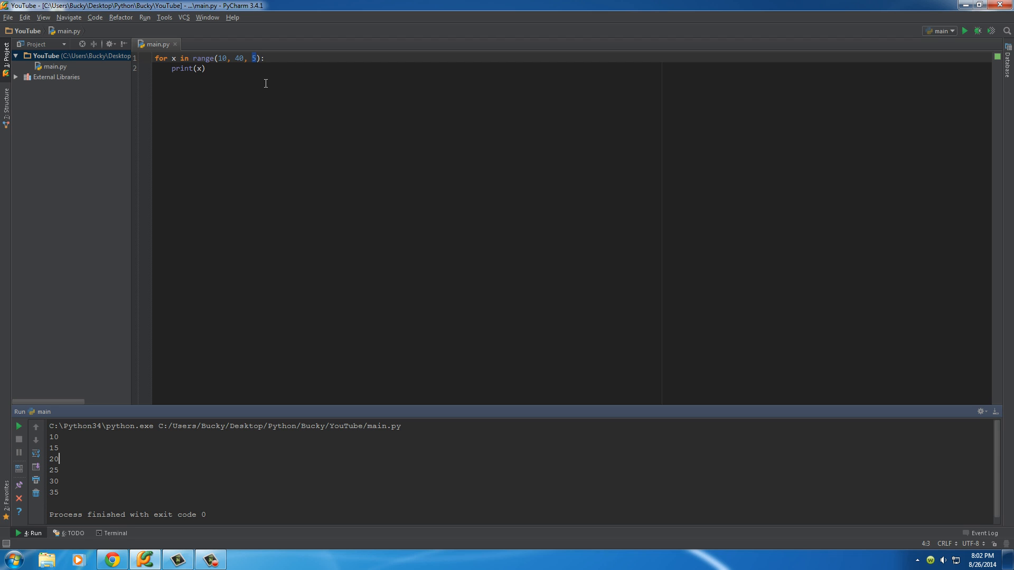
Select both lines of loop code in main.py so it can be deleted.
left_click(207, 69)
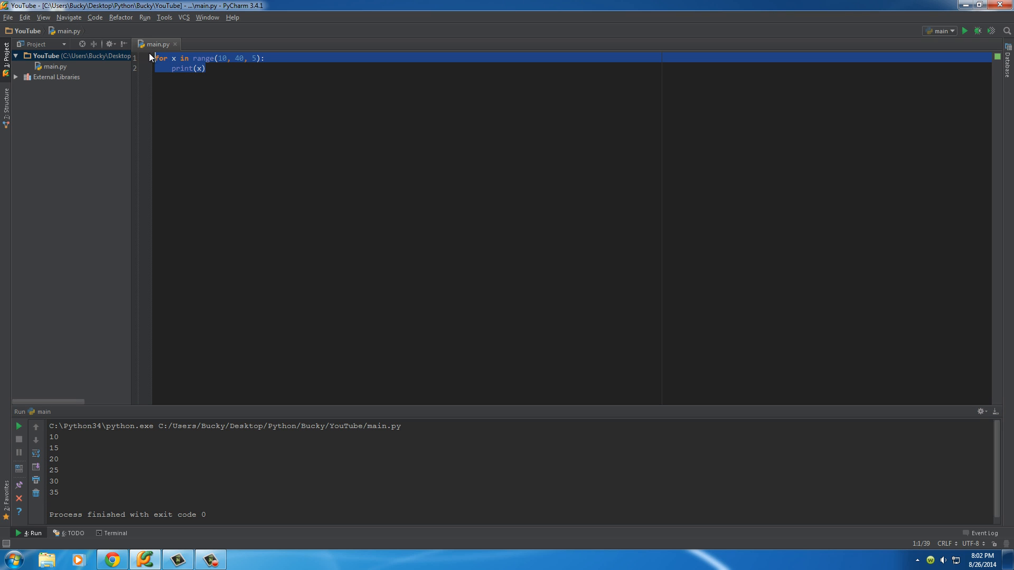
left_click(206, 69)
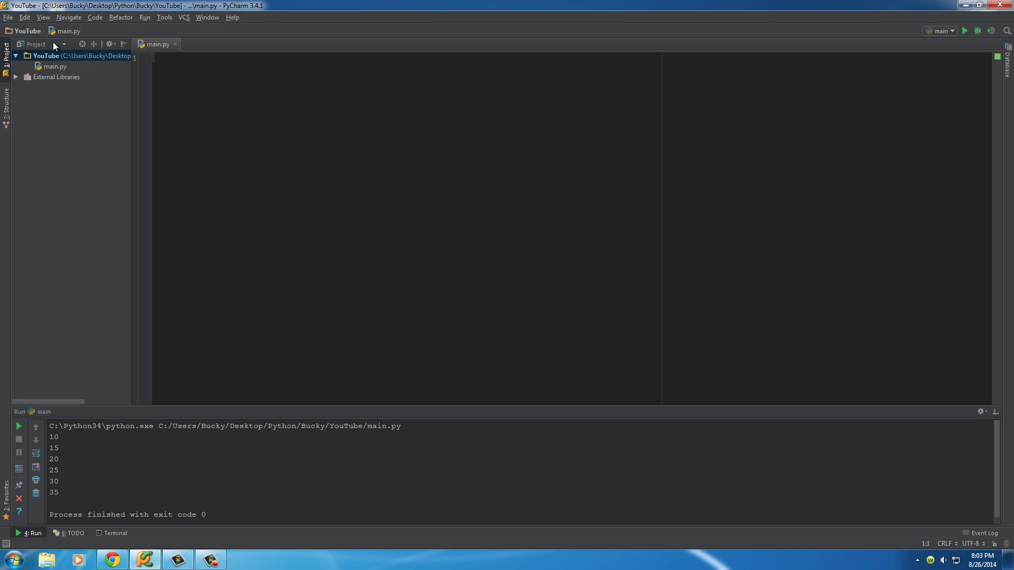
Declare buttcrack = 5 on line 1 of main.py.
type("butt")
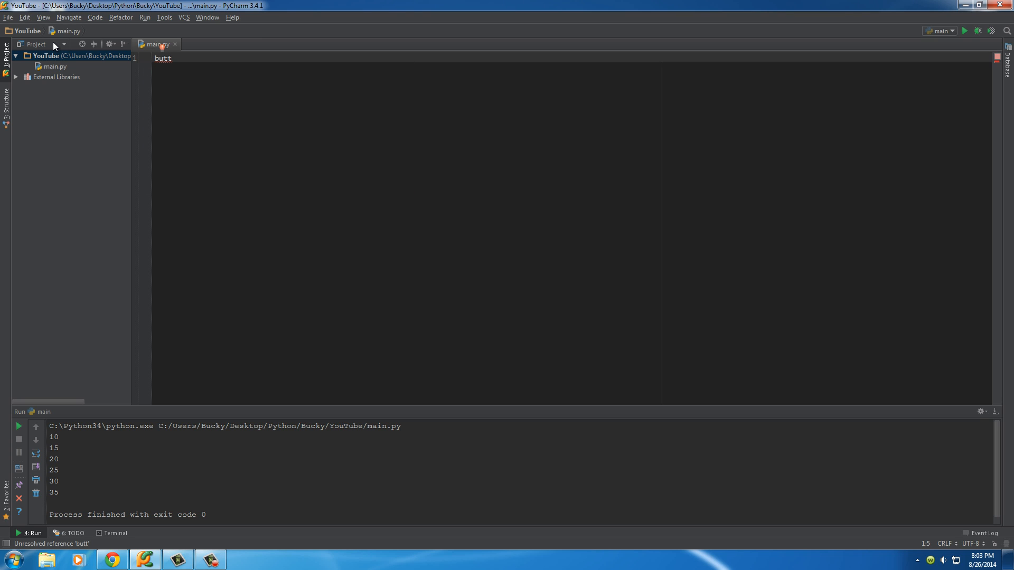
type("crack")
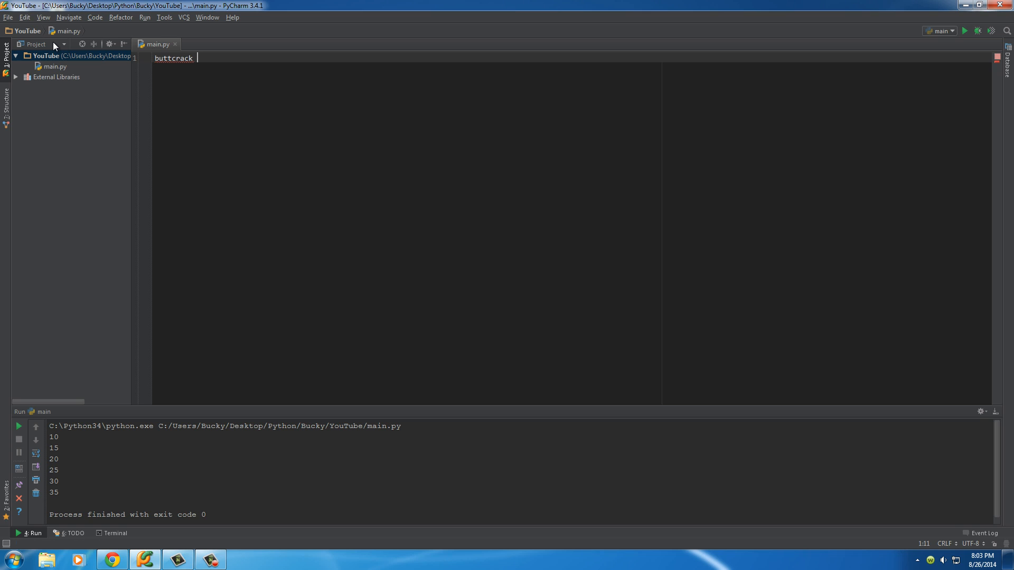
type("= 5")
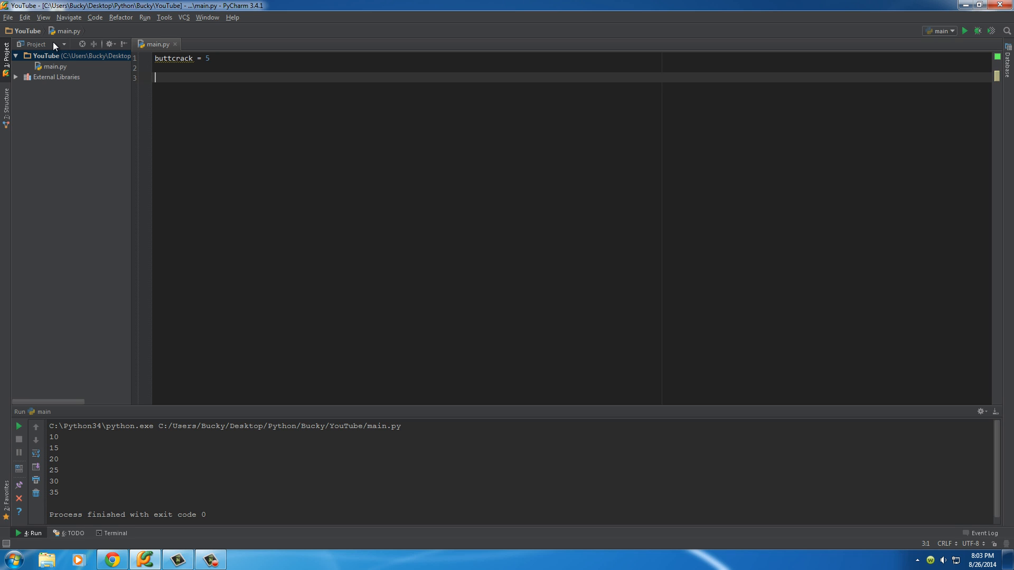
Write 'while buttcrack < 10:' with a body printing buttcrack, fixing the condition variable.
type("while")
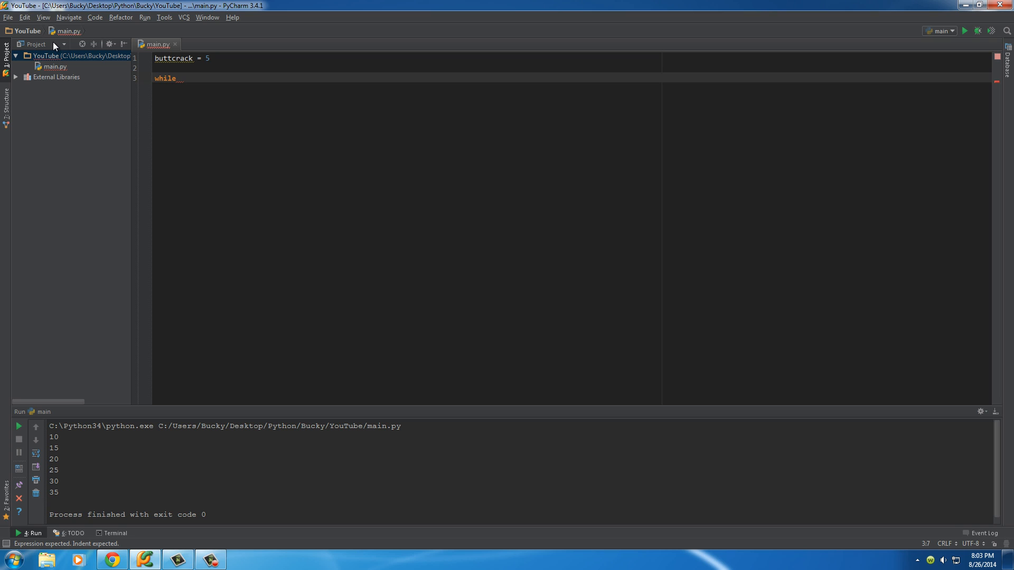
type("bucky")
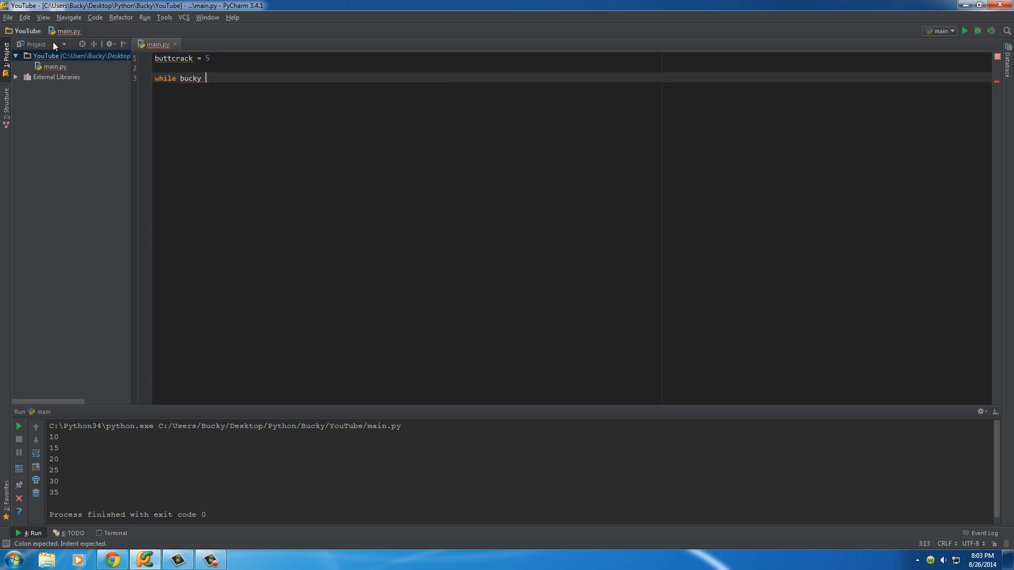
type("< 10:")
type("print(")
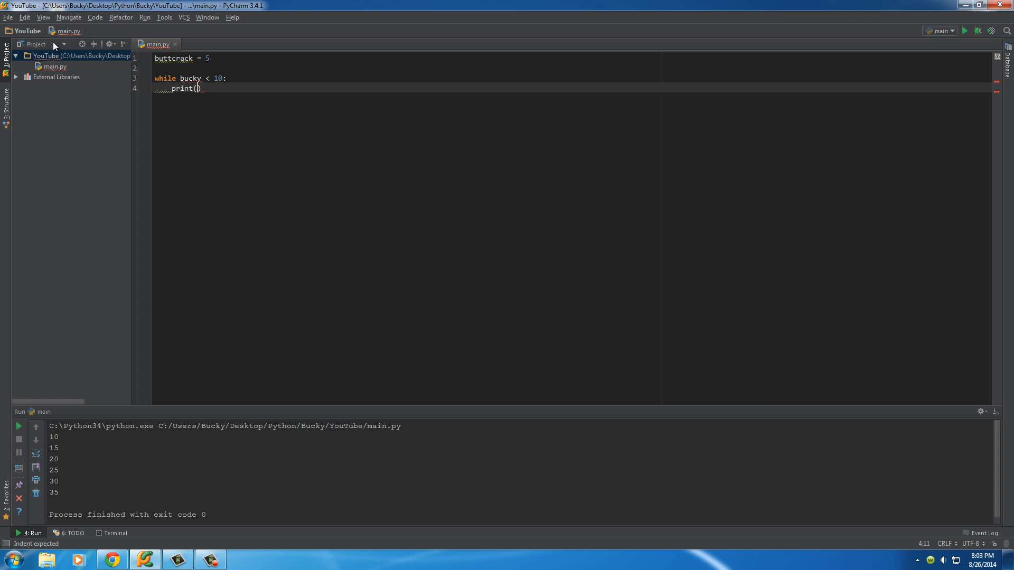
type("buttcrack")
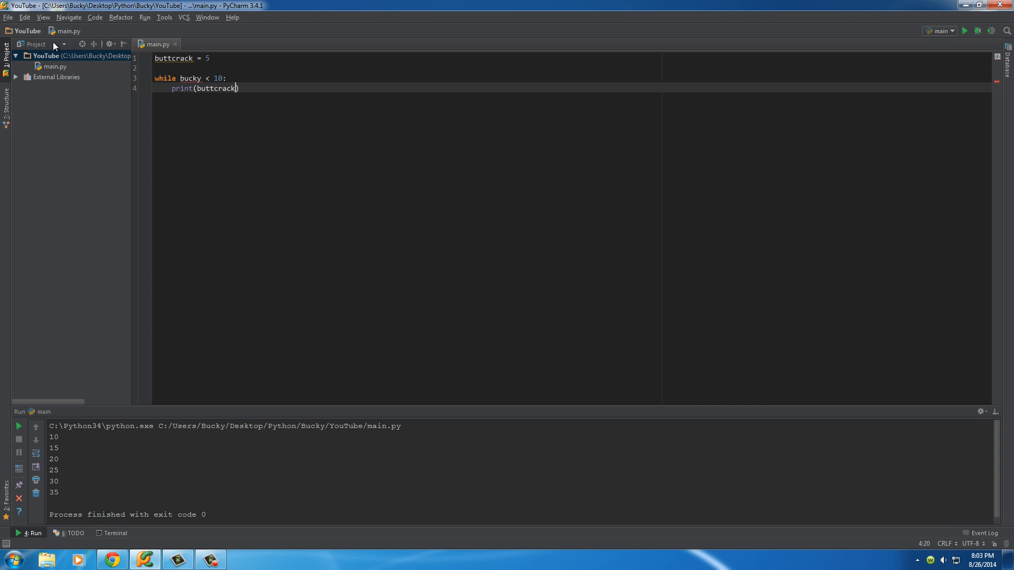
left_click(254, 87)
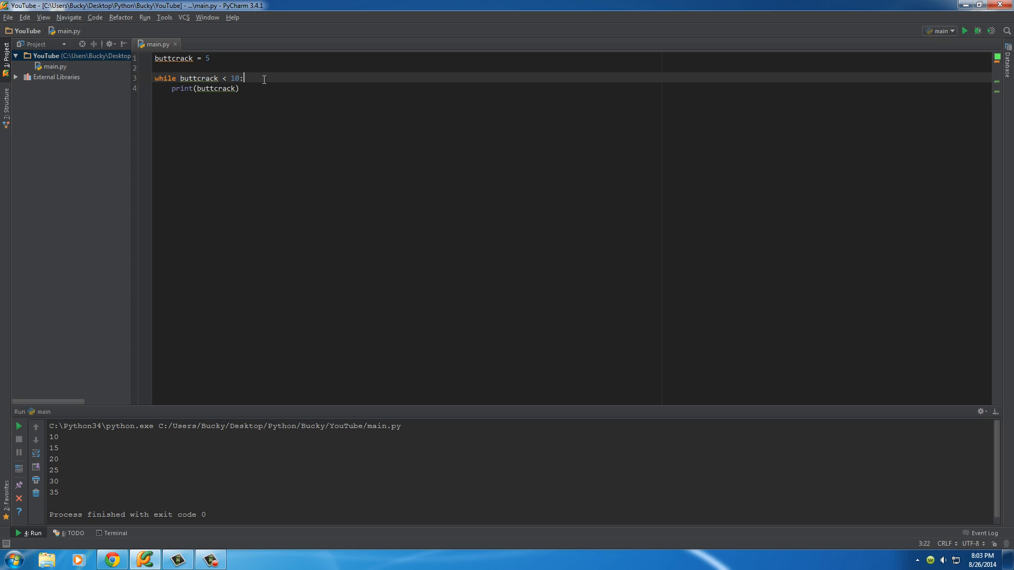
left_click(240, 88)
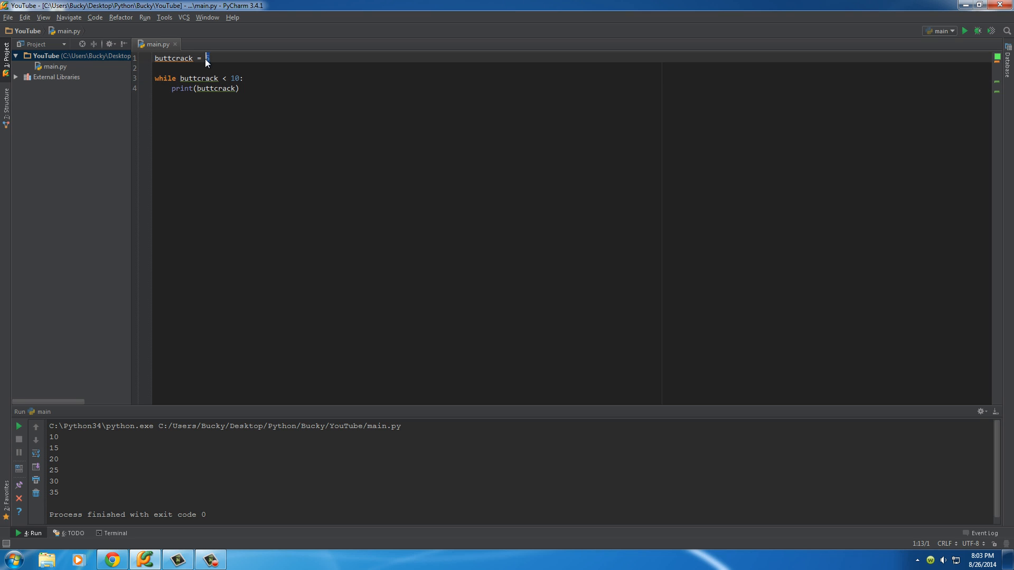
type("5")
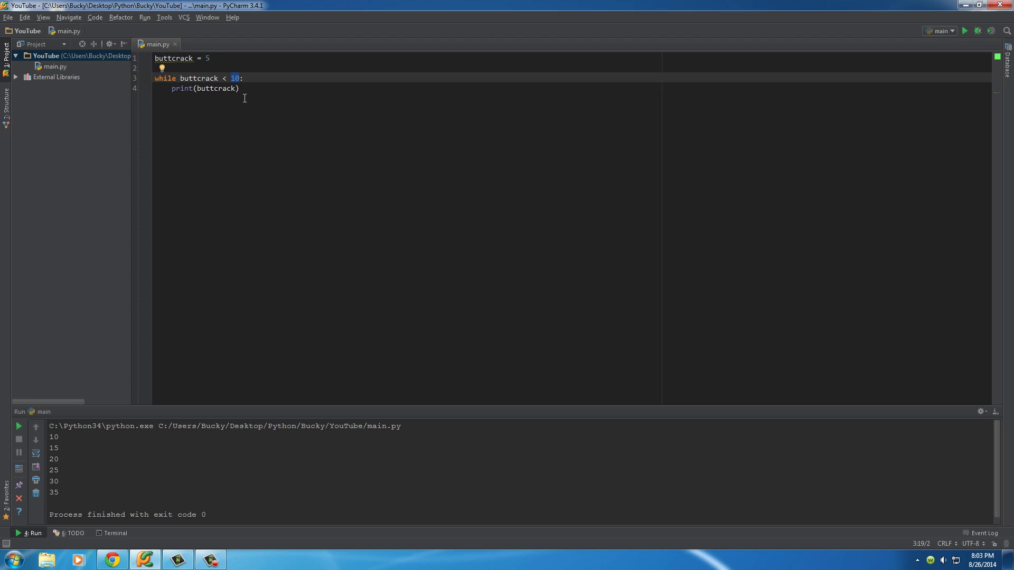
mouse_move(206, 164)
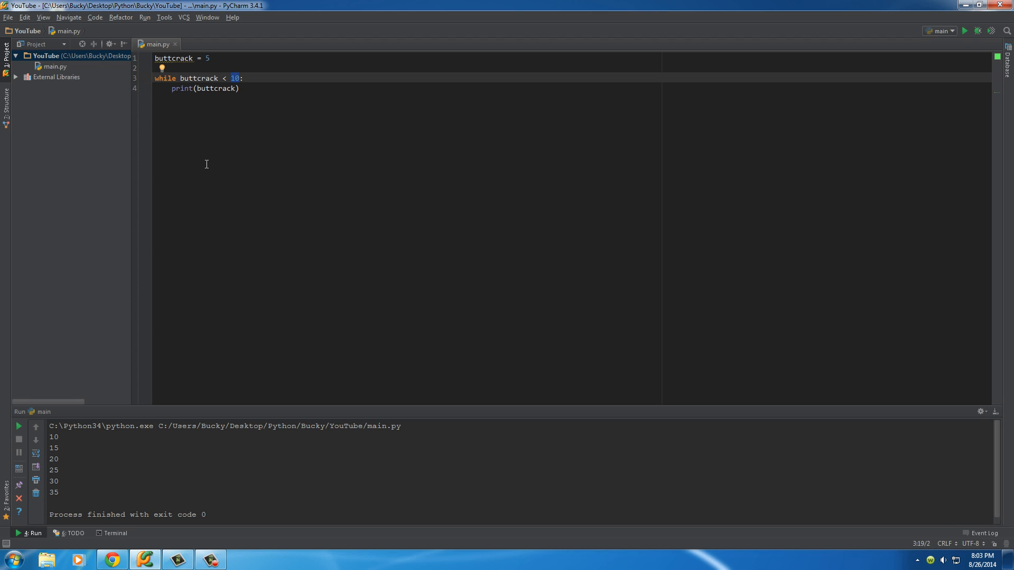
mouse_move(964, 31)
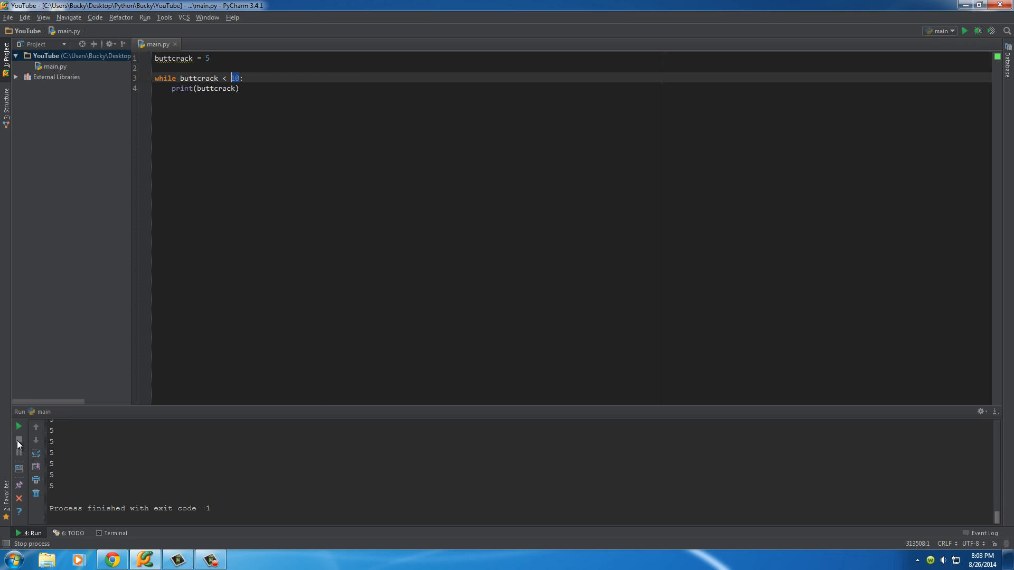
mouse_move(258, 98)
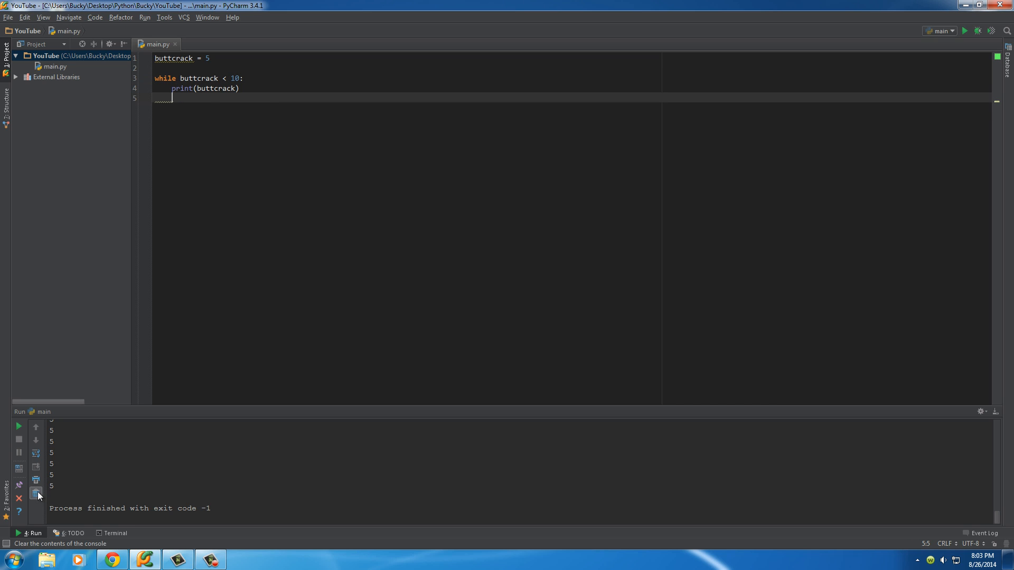
Clear the endless run's output from the Run console.
left_click(36, 493)
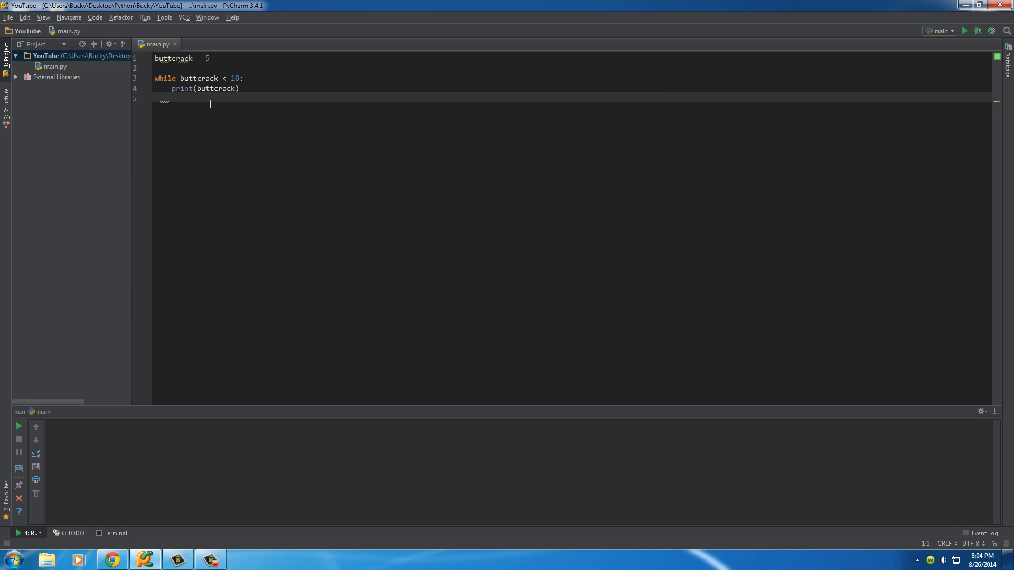
Add buttcrack += 1 as the last line of the while loop body.
double_click(199, 77)
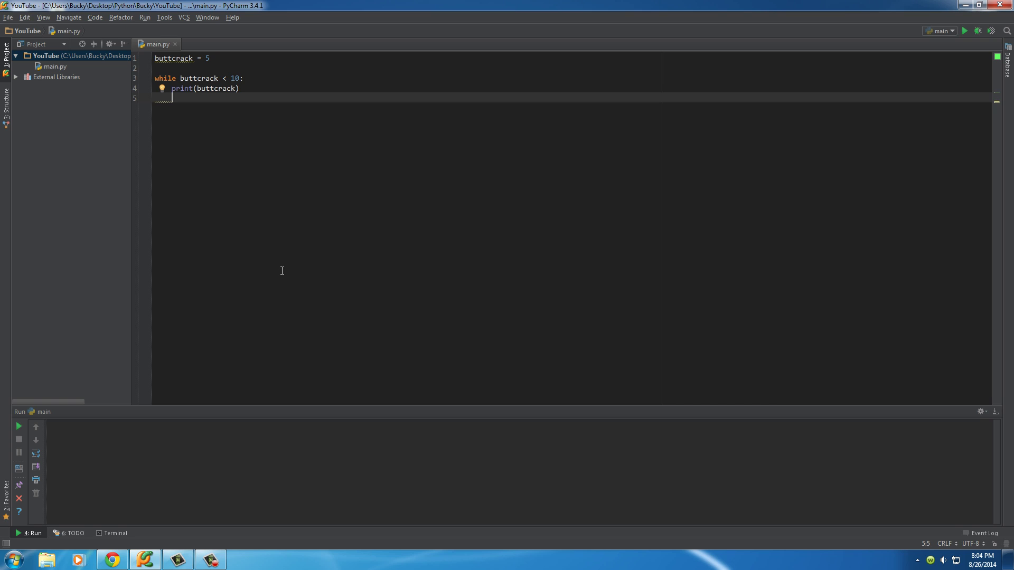
type("buttcrack +=")
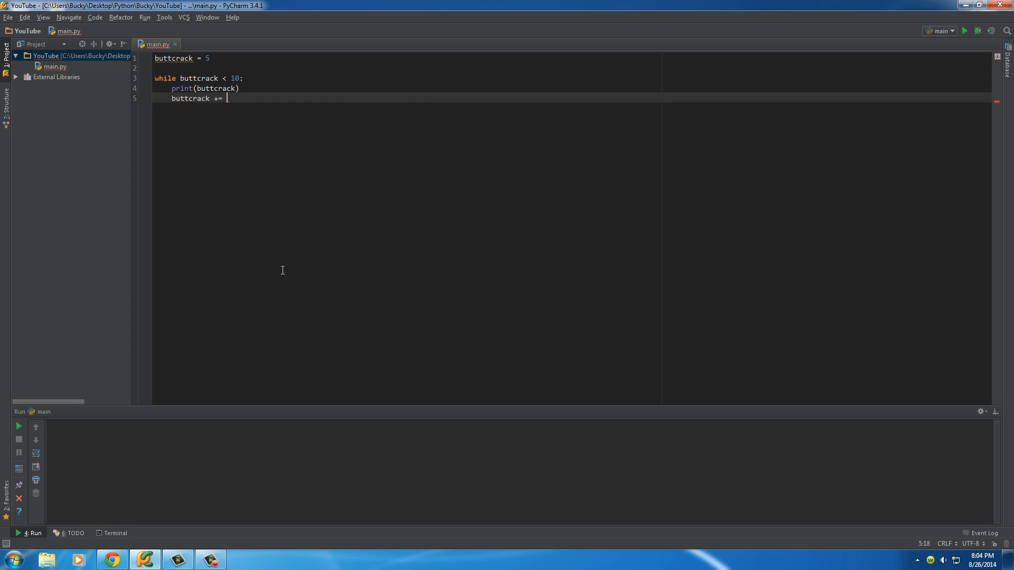
type("1")
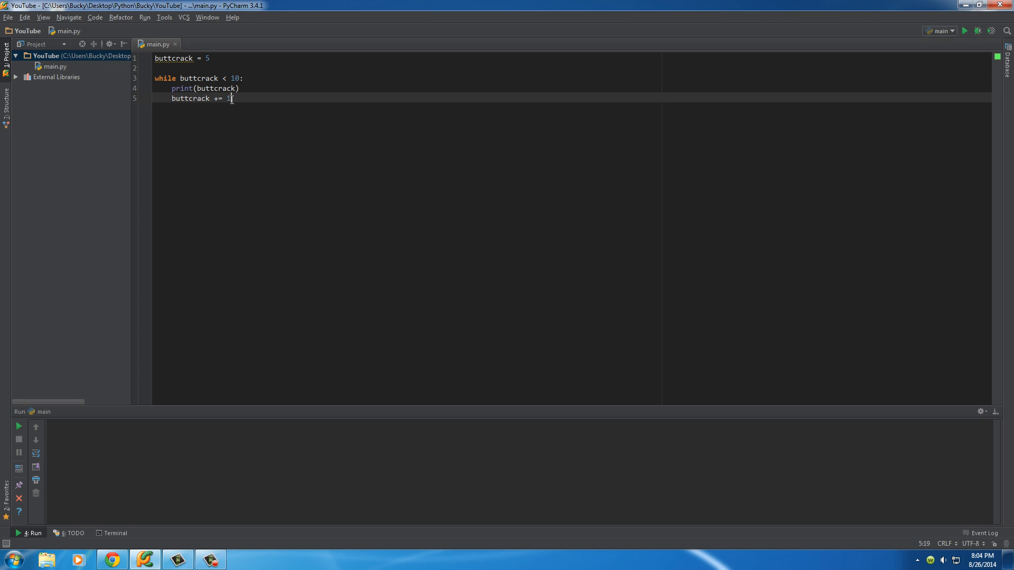
Highlight the limit 10 and the buttcrack references, then run the counting loop.
double_click(189, 97)
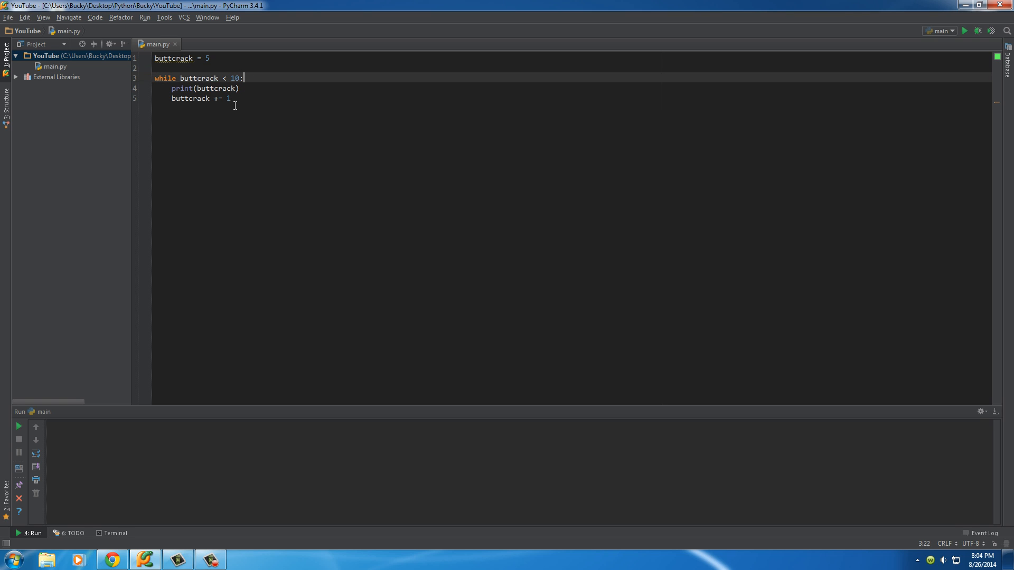
double_click(217, 88)
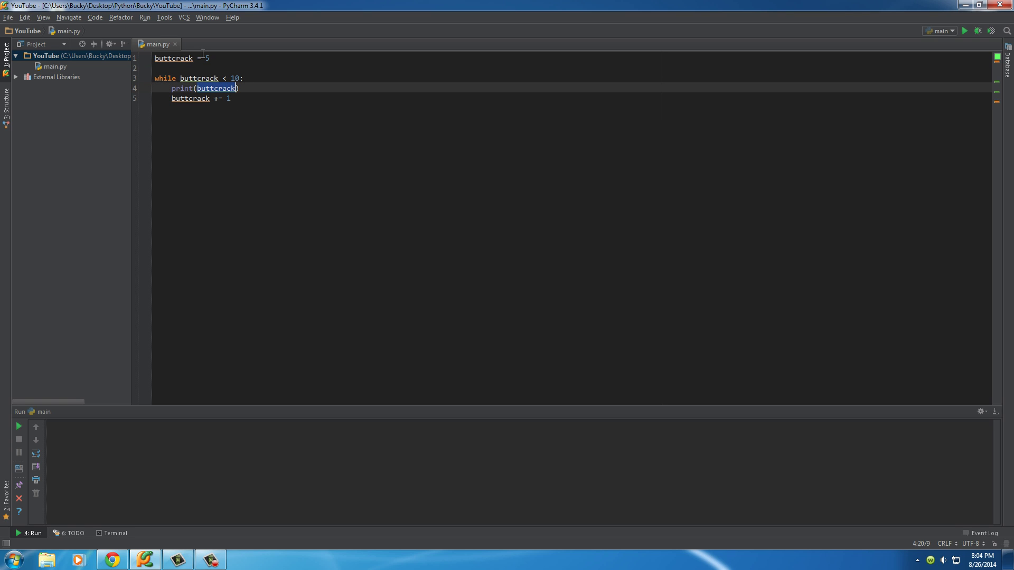
left_click(190, 97)
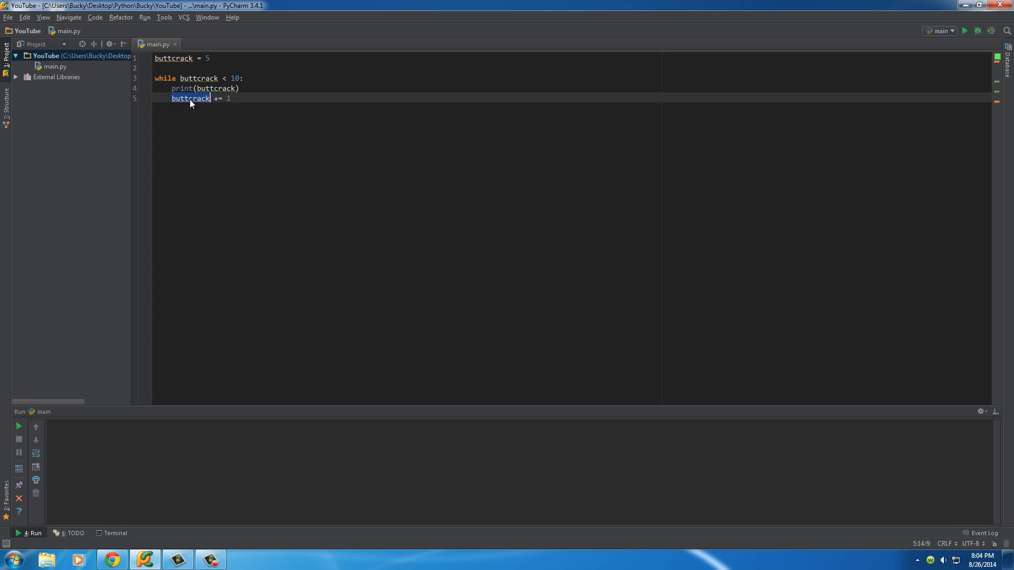
mouse_move(210, 89)
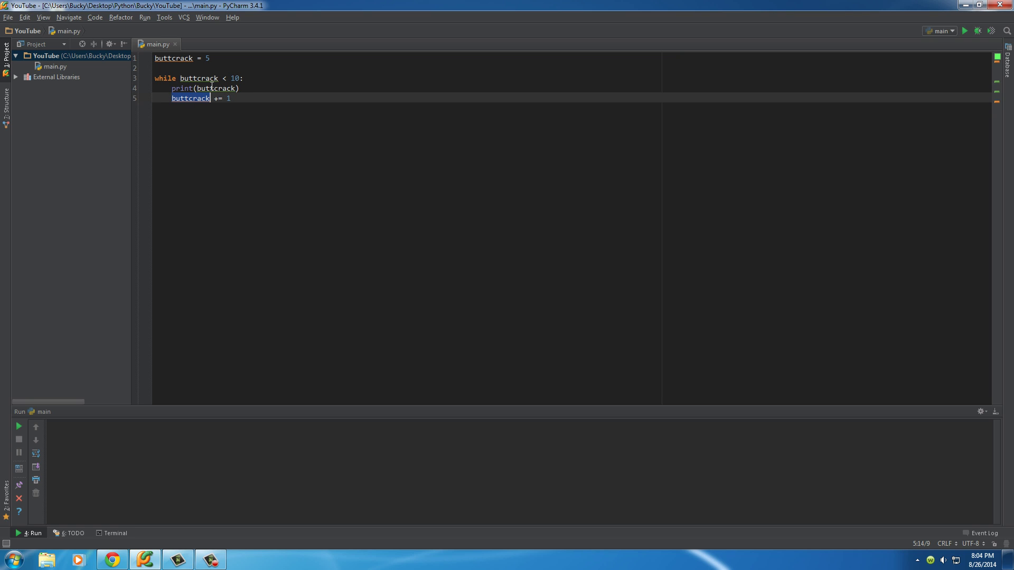
left_click(218, 89)
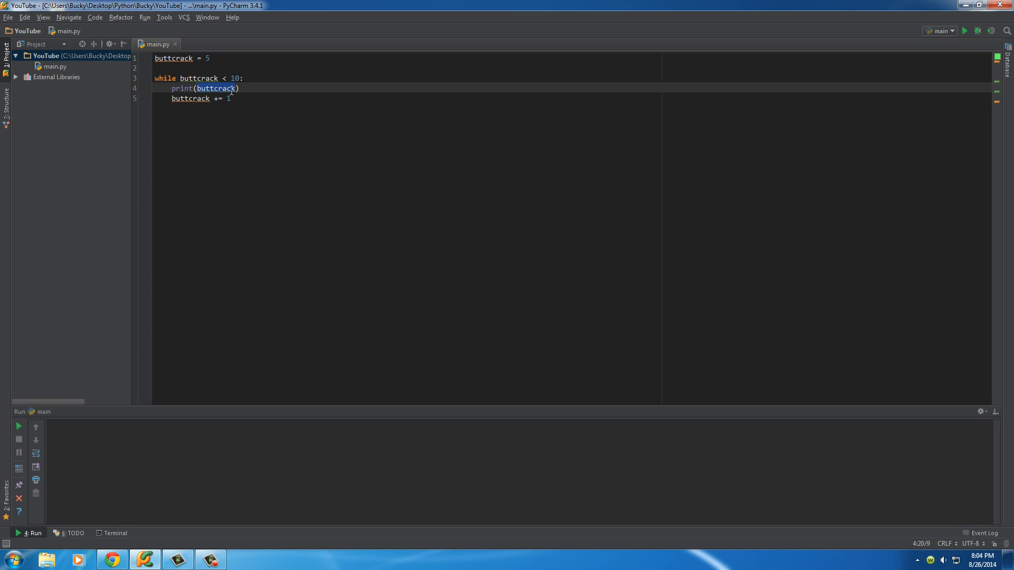
left_click(964, 31)
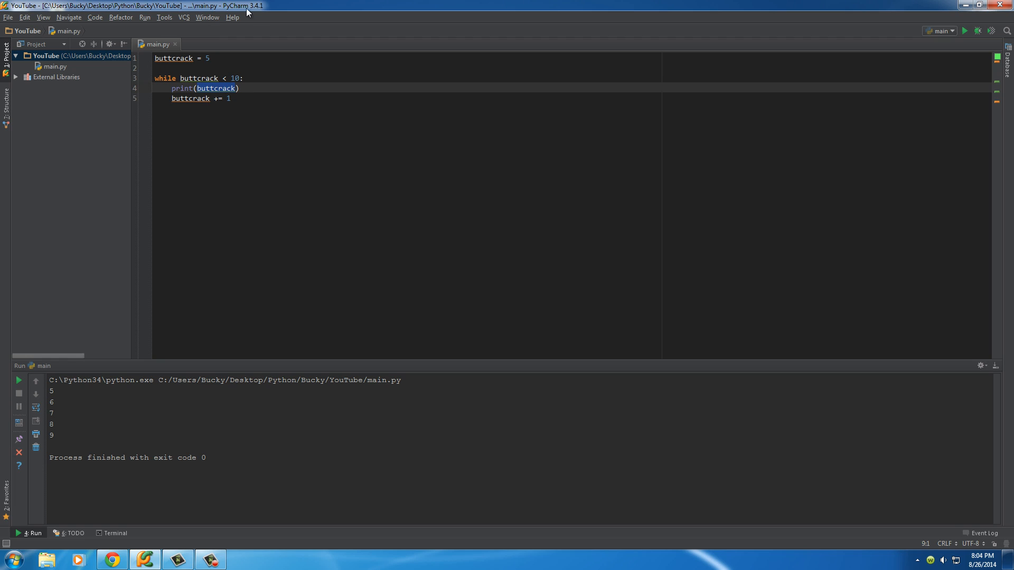
Highlight buttcrack in the increment and condition lines and the starting value 5 while explaining.
double_click(190, 98)
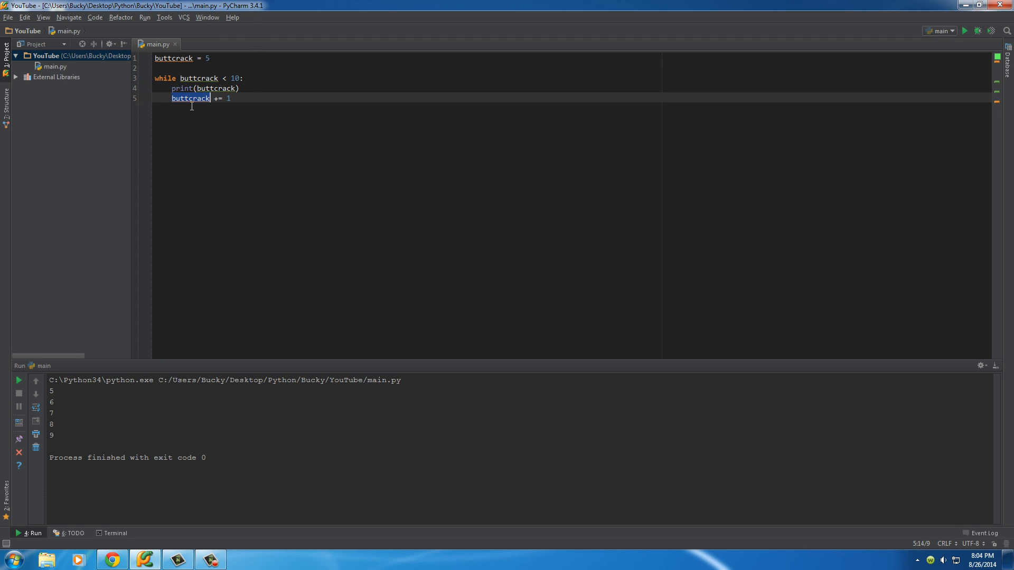
mouse_move(191, 121)
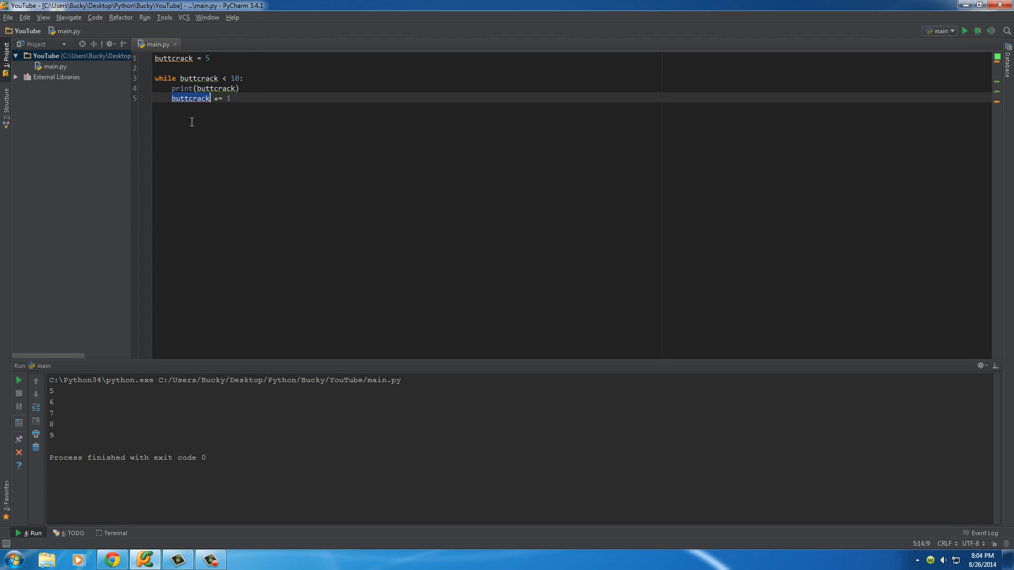
double_click(198, 77)
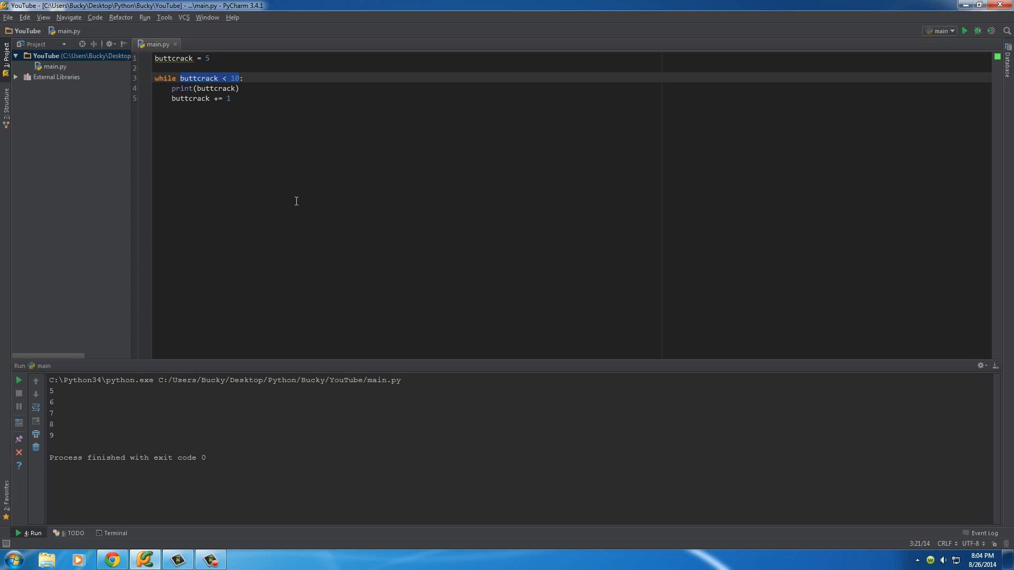
left_click(190, 78)
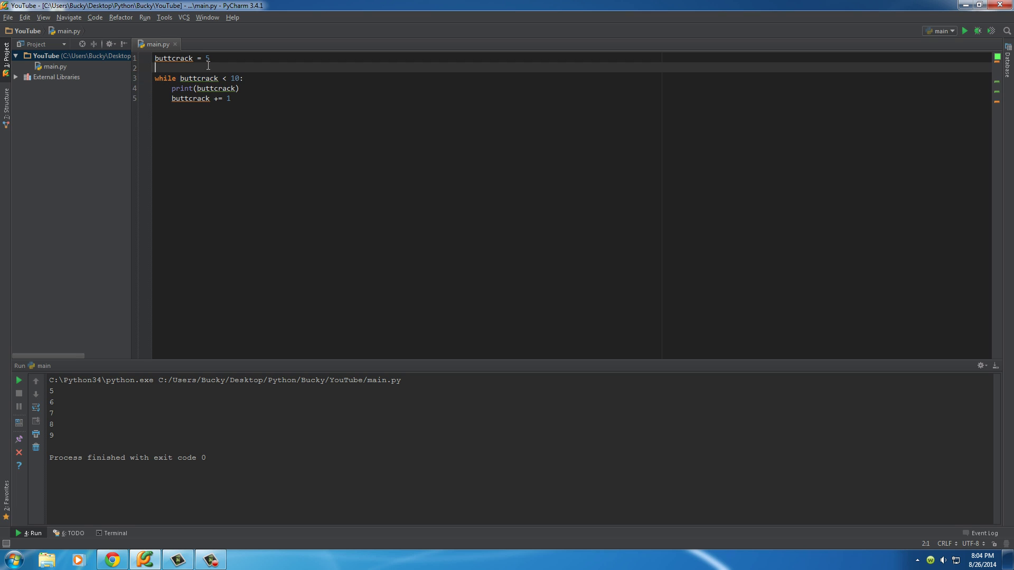
double_click(199, 79)
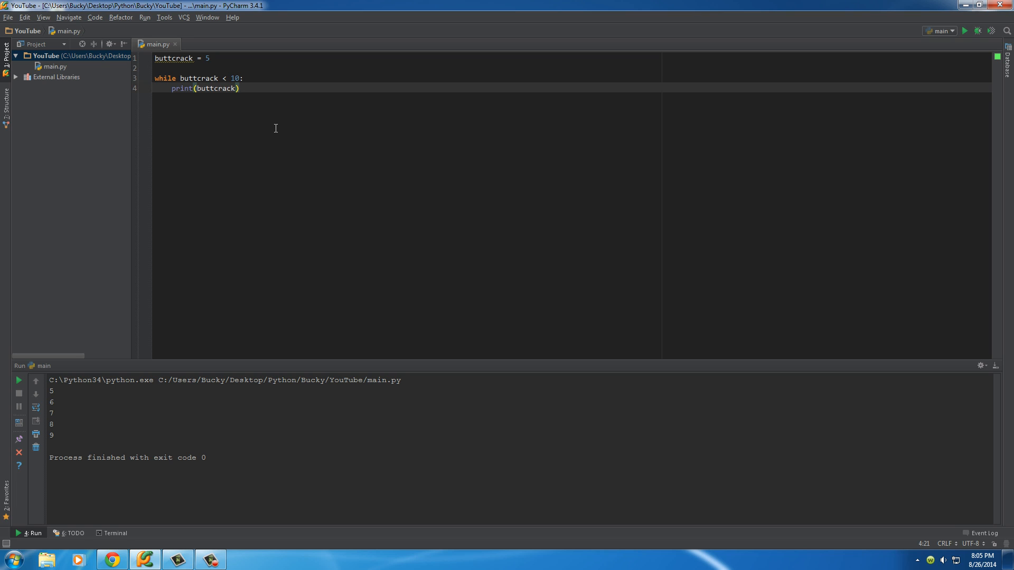
mouse_move(270, 100)
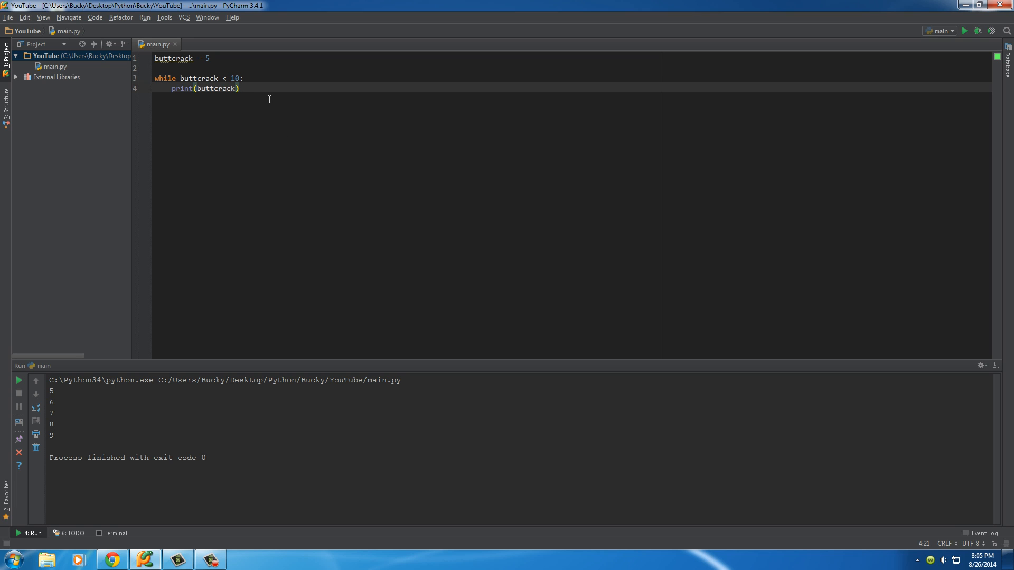
mouse_move(266, 105)
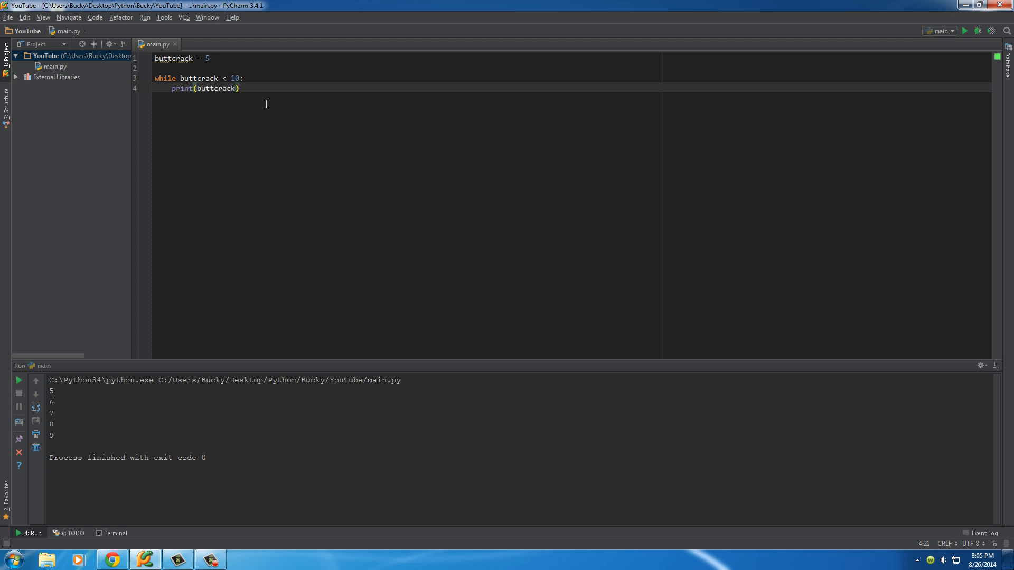
mouse_move(255, 89)
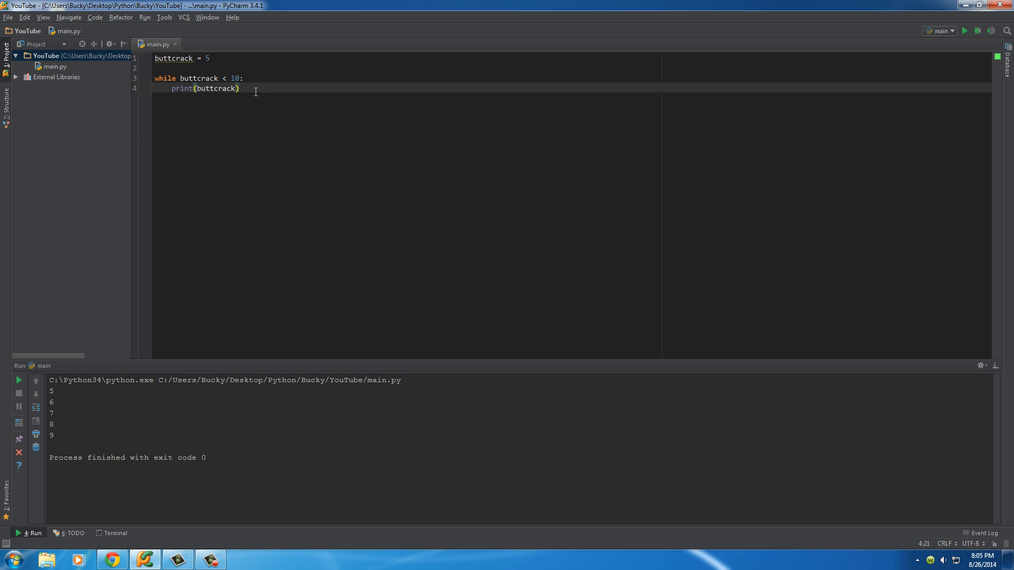
mouse_move(205, 77)
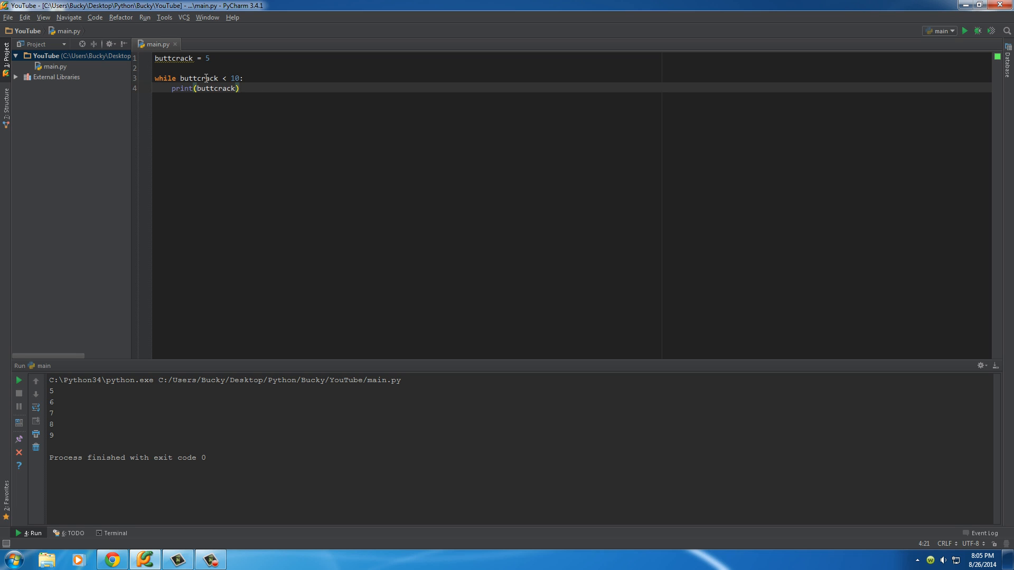